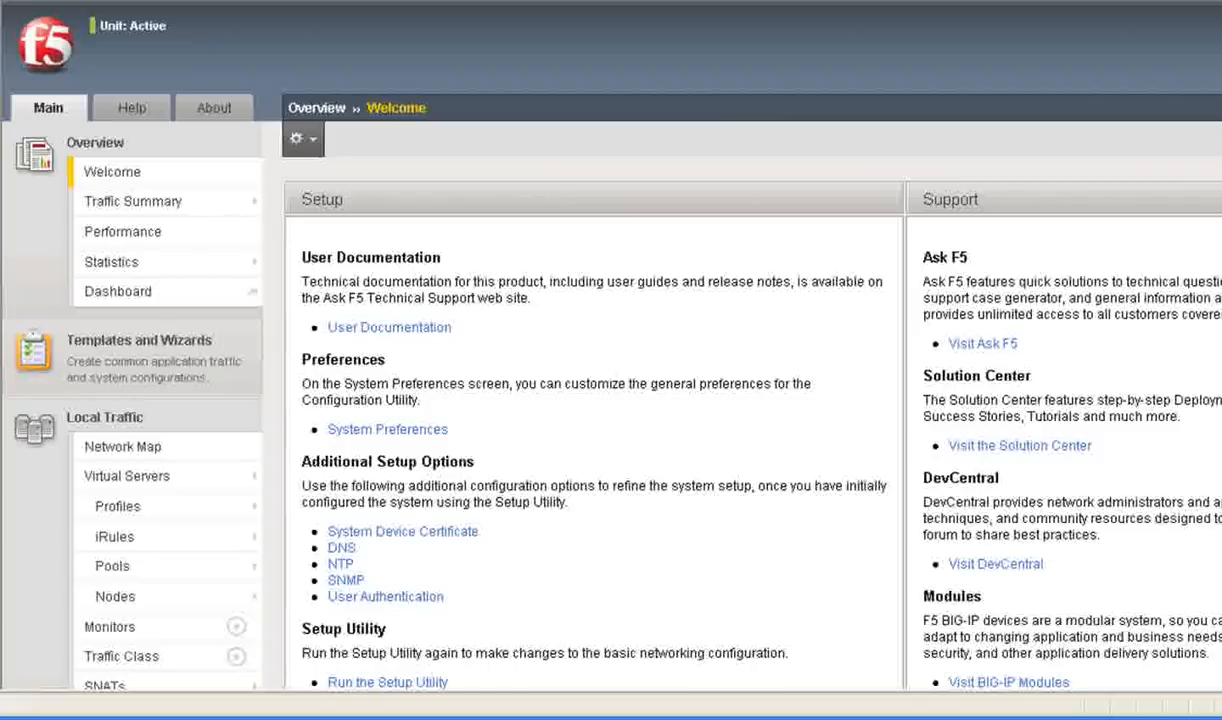
mouse_move(442, 556)
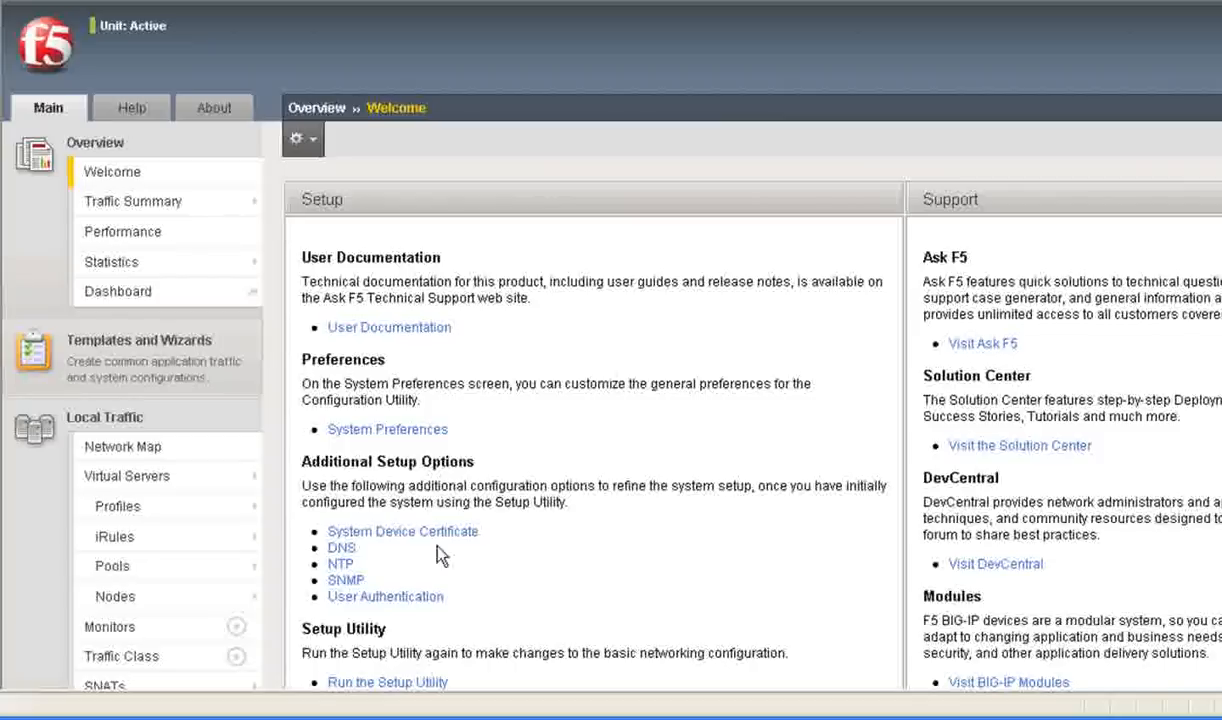
Review the ldaps AAA server: host 10.10.10.10, port 389, keeping LDAP as the service port.
scroll(down, 3)
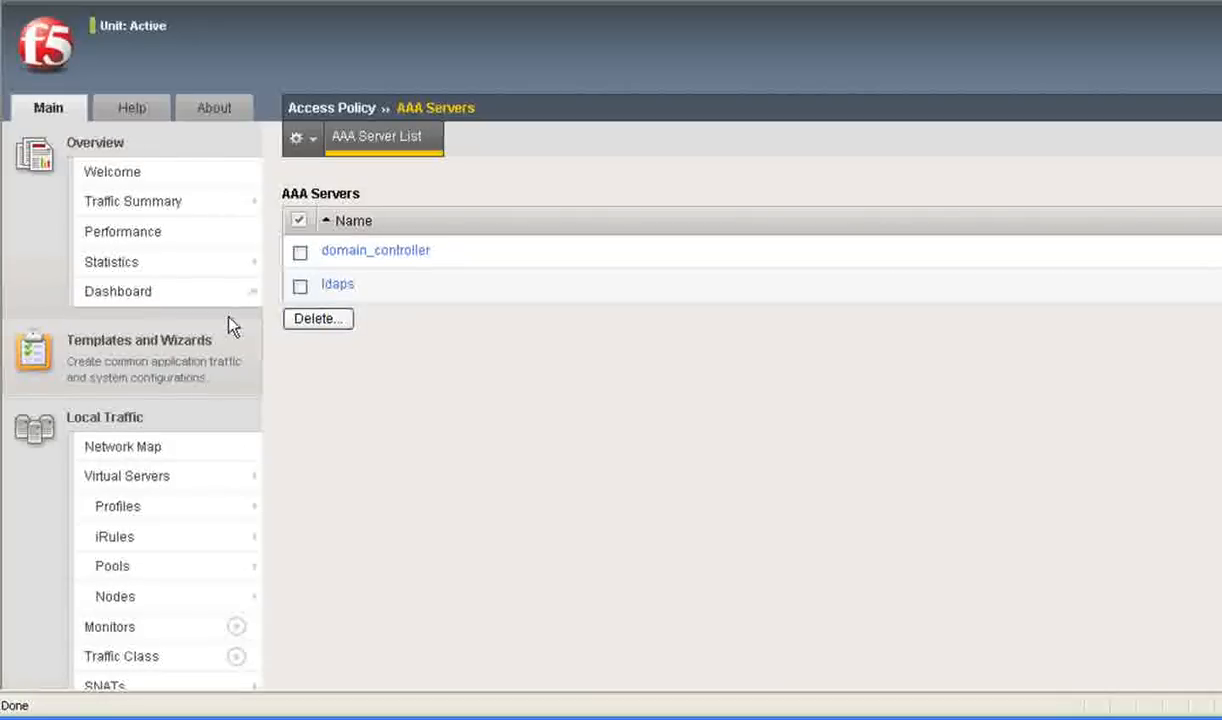
click(338, 284)
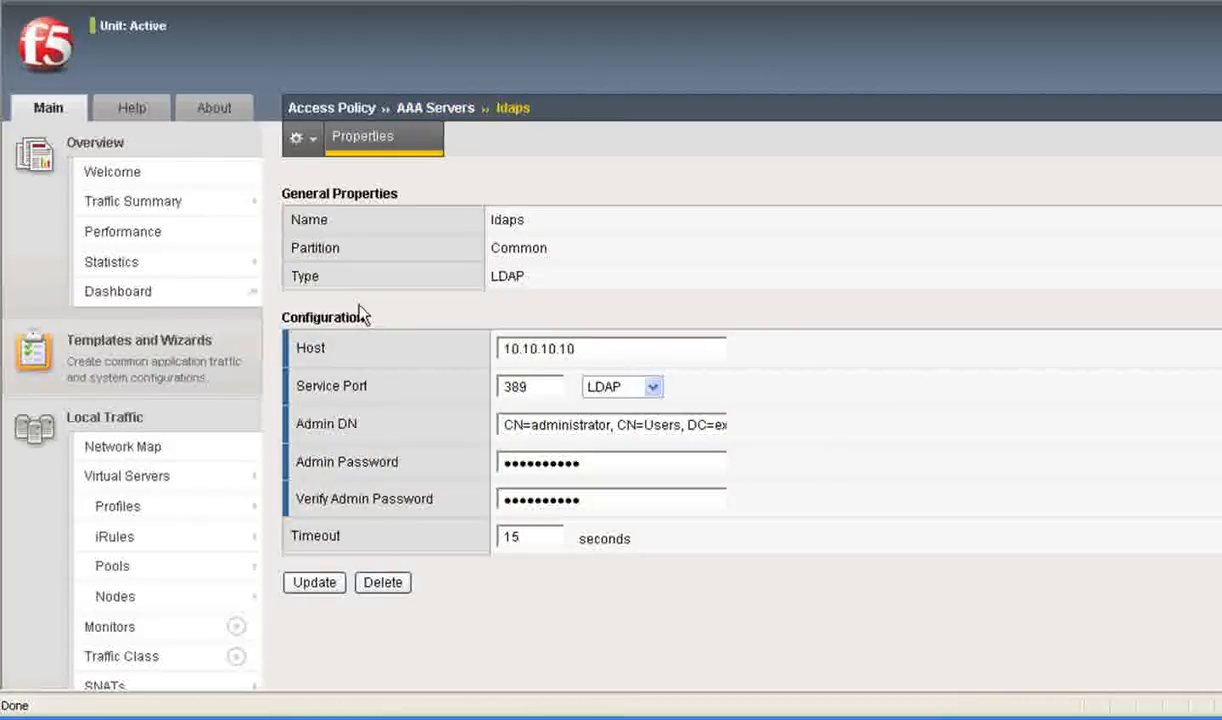
mouse_move(644, 338)
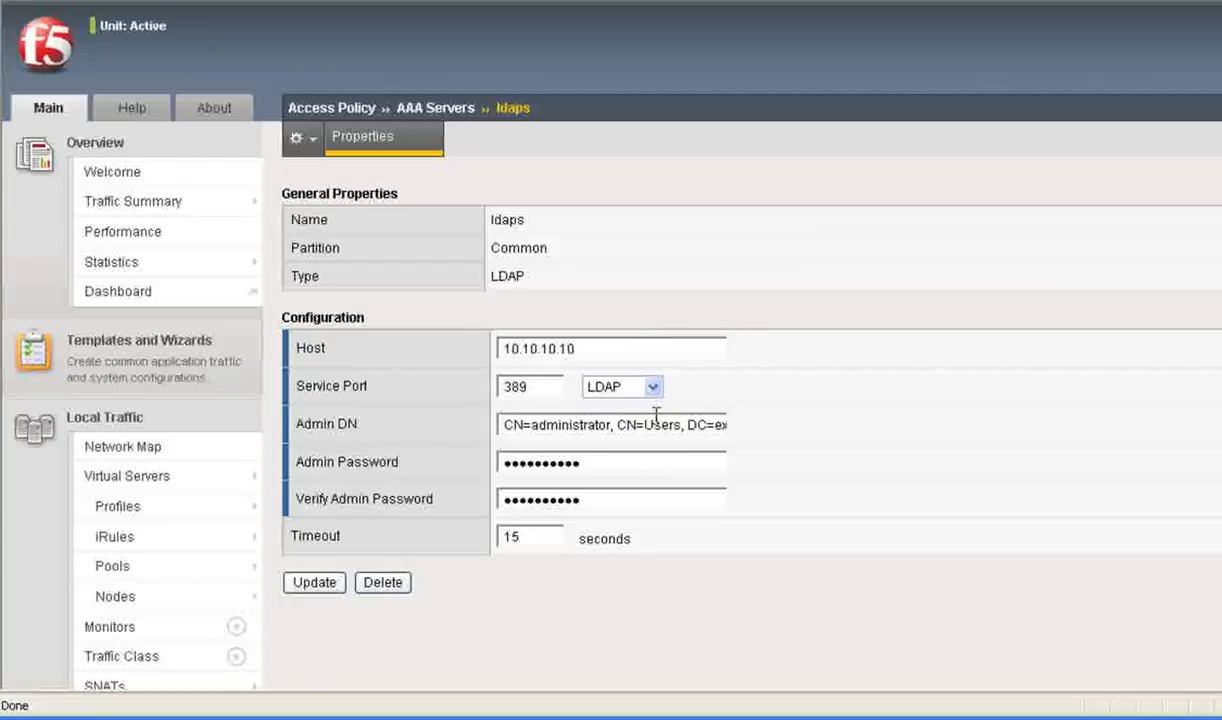
click(652, 386)
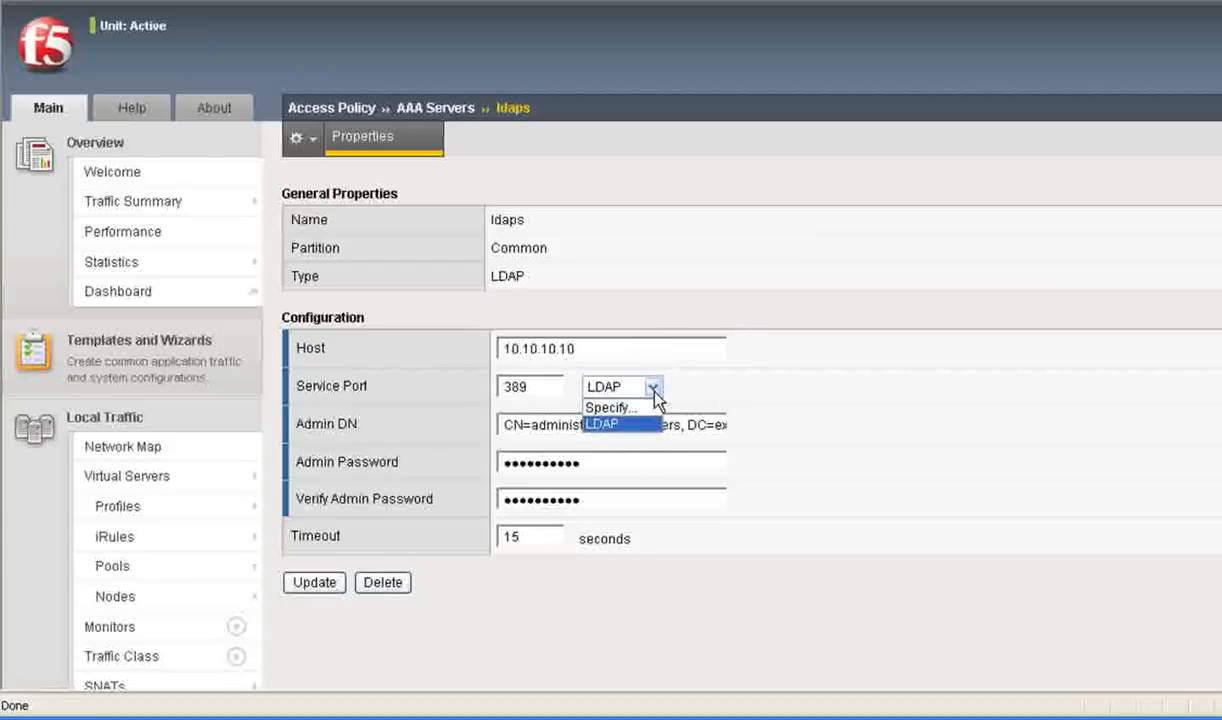
click(604, 386)
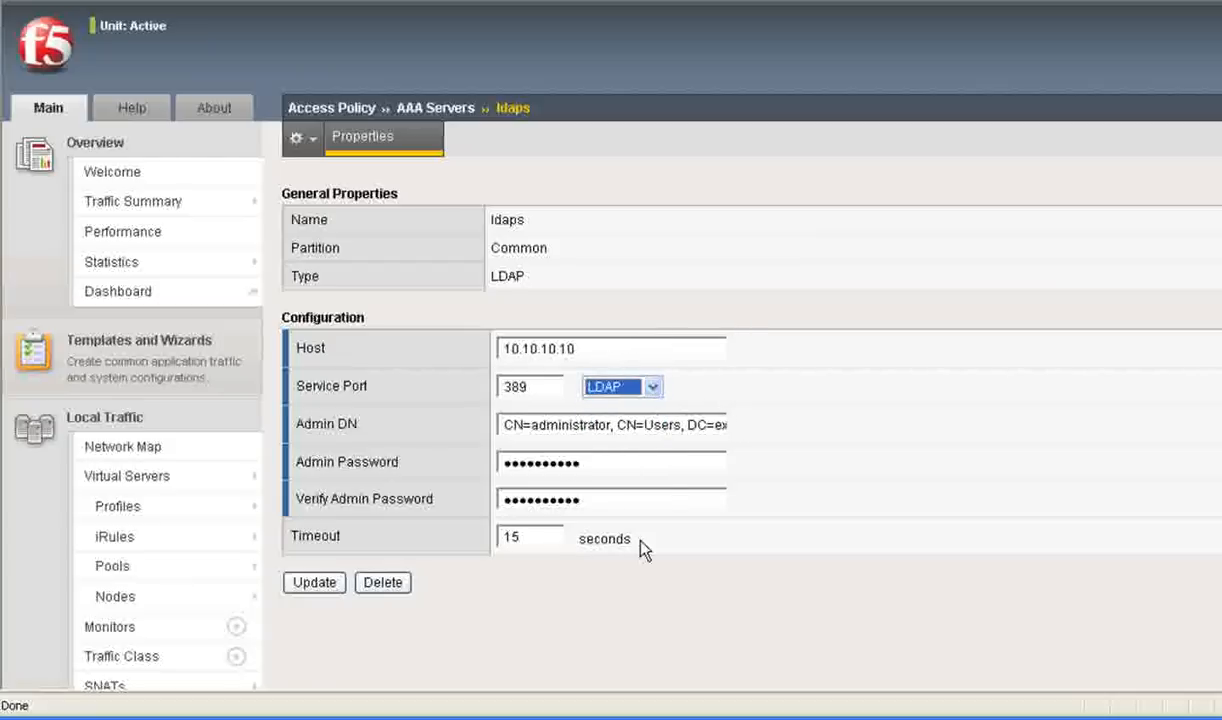
mouse_move(704, 488)
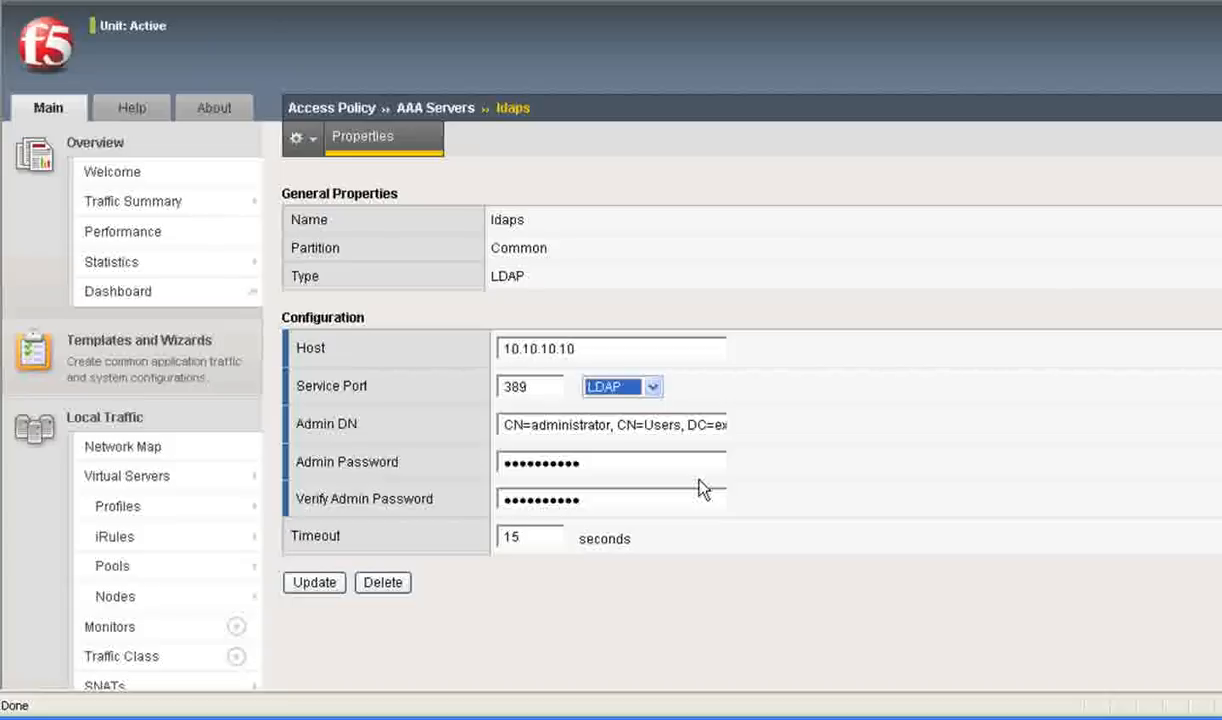
mouse_move(628, 438)
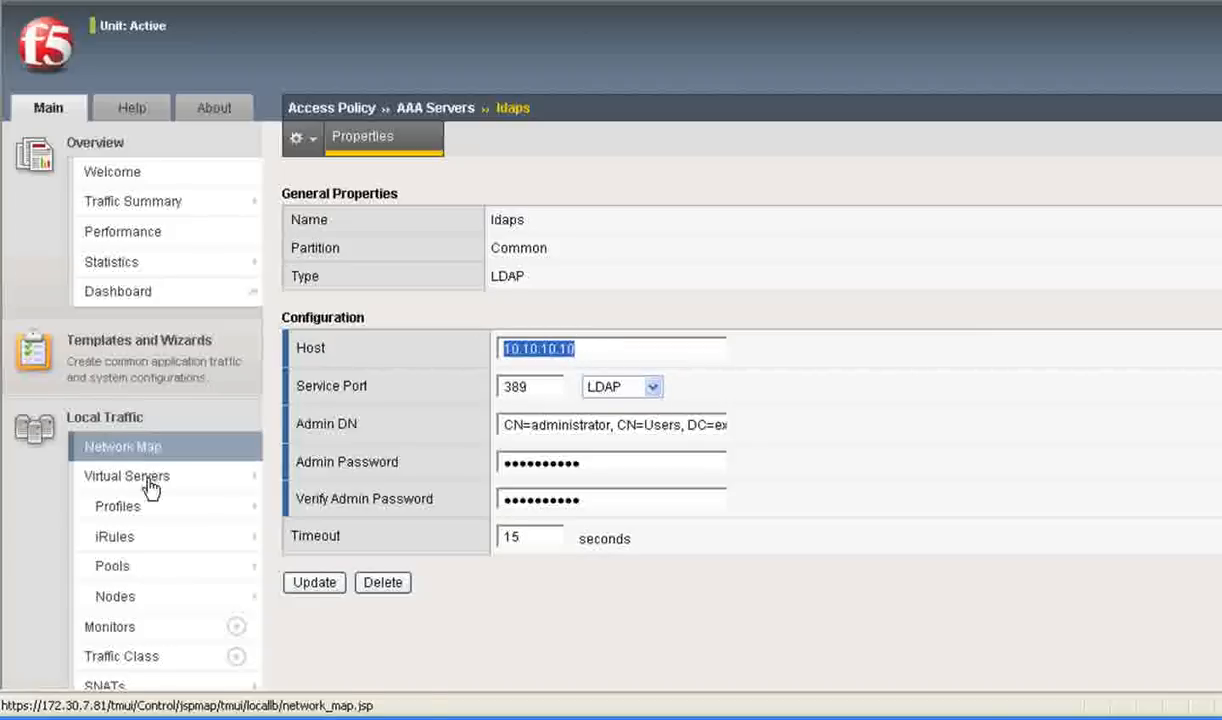
Review ldaps-vs: destination 10.10.10.10, port 389, TCP, server SSL profile serverssl.
click(126, 476)
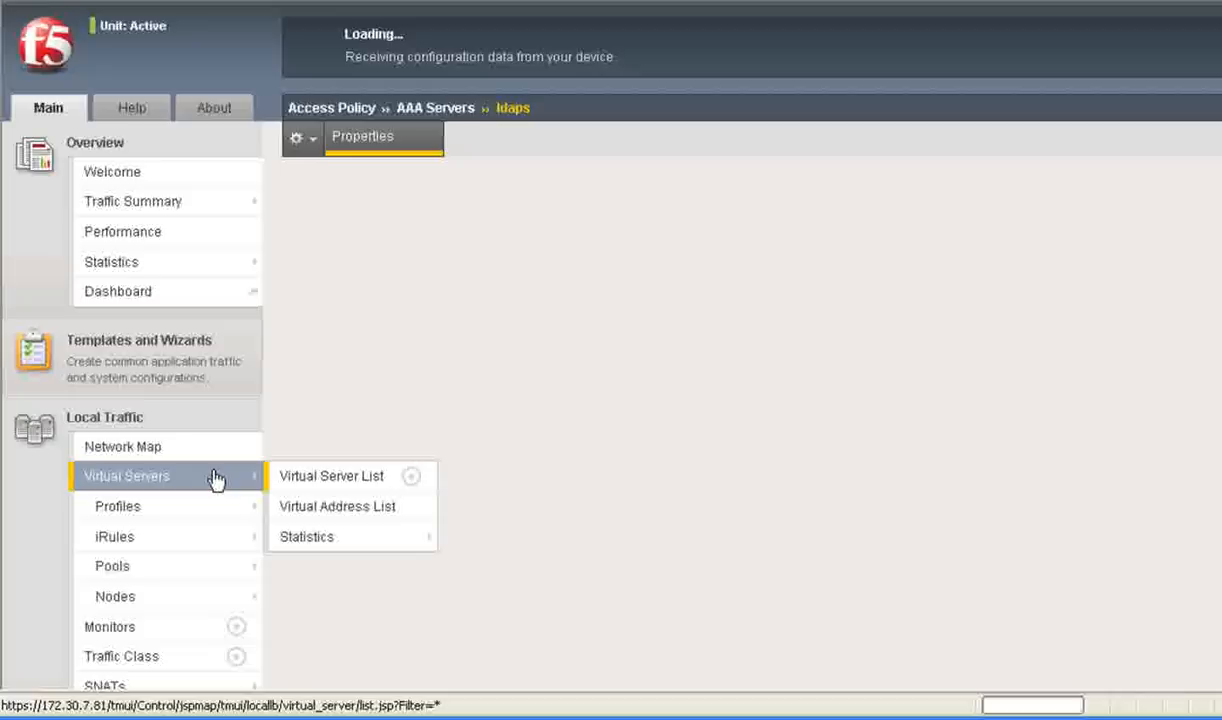
click(332, 476)
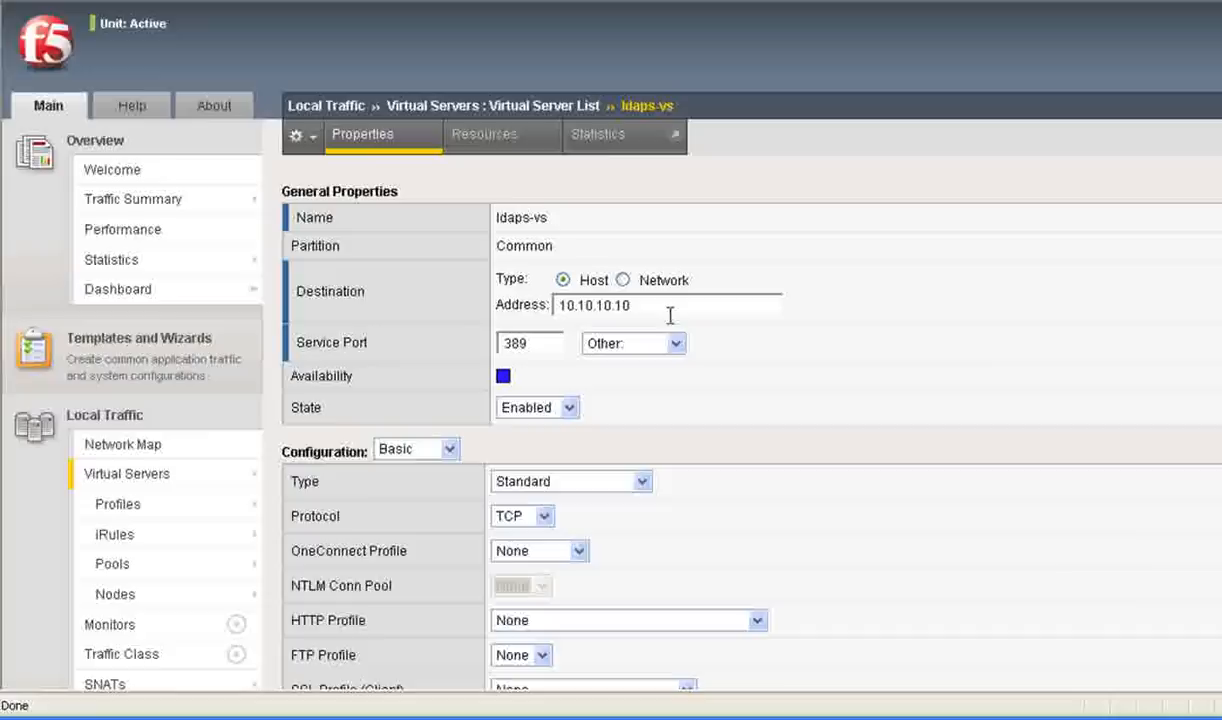
scroll(down, 3)
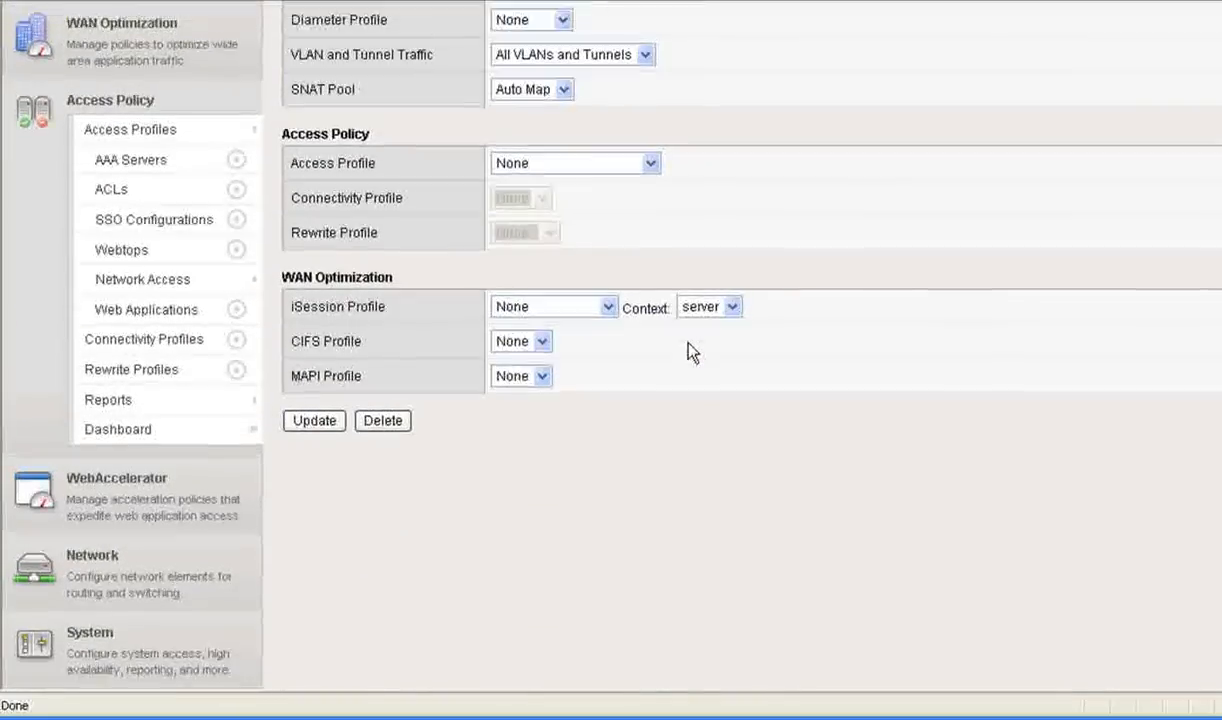
scroll(up, 3)
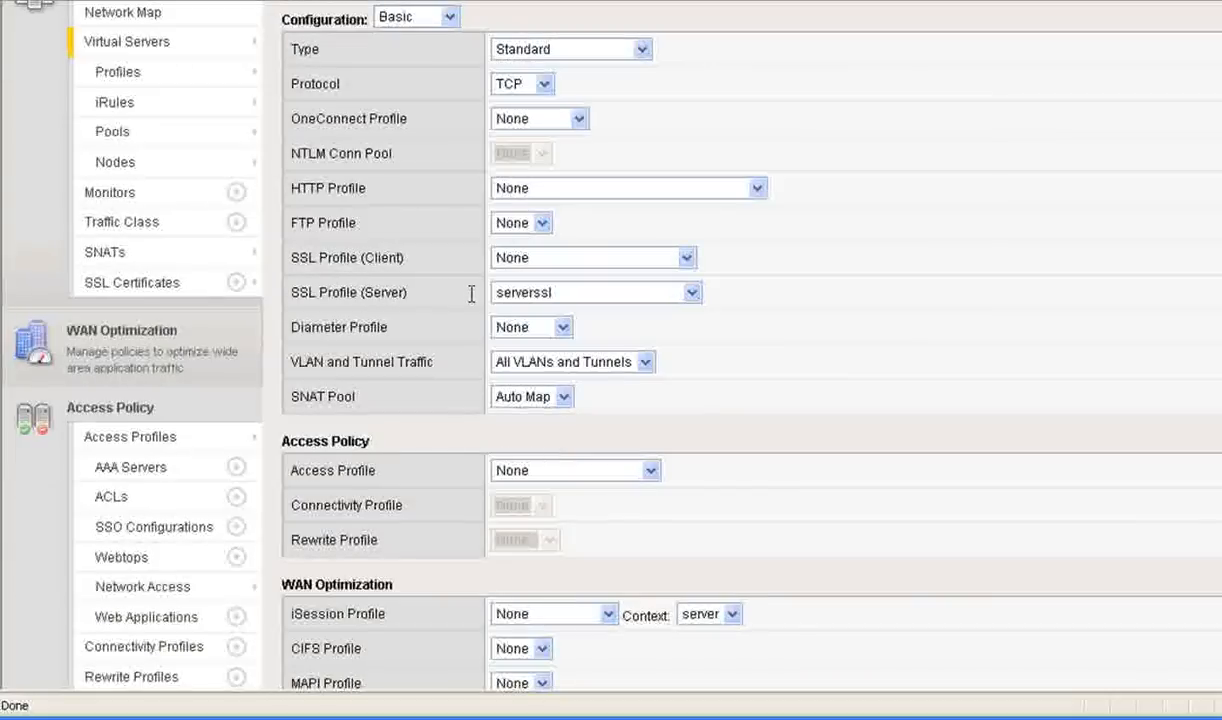
mouse_move(668, 304)
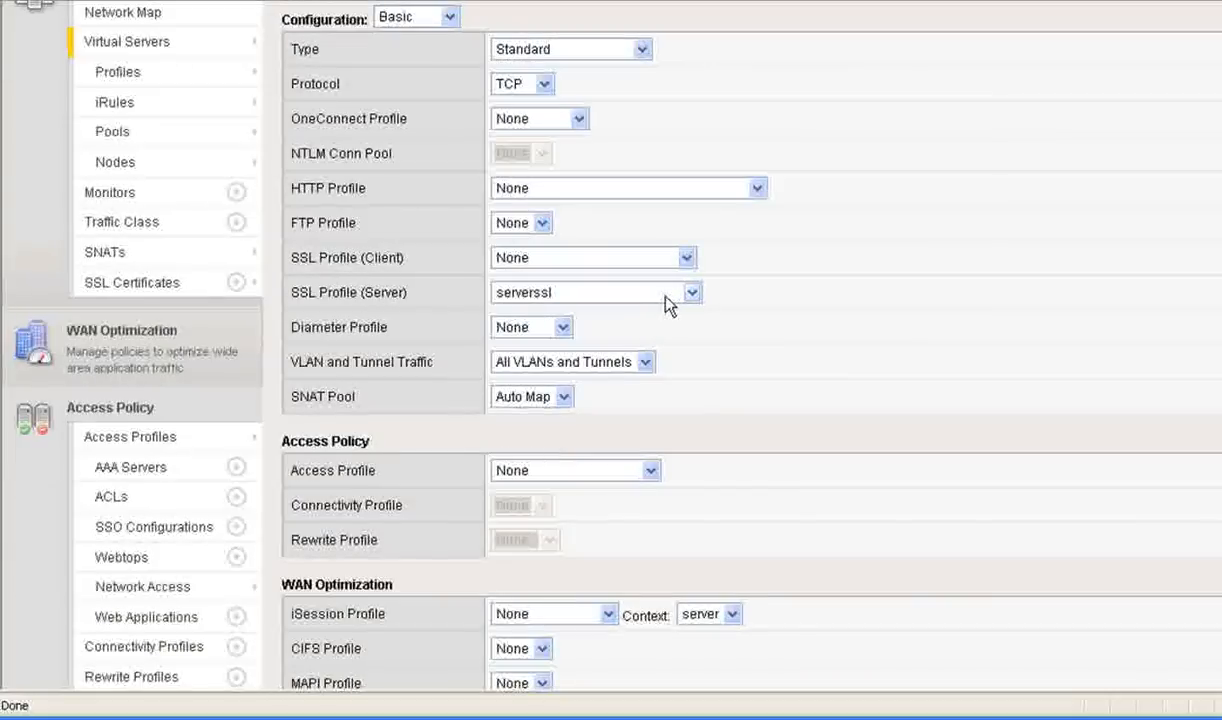
scroll(up, 3)
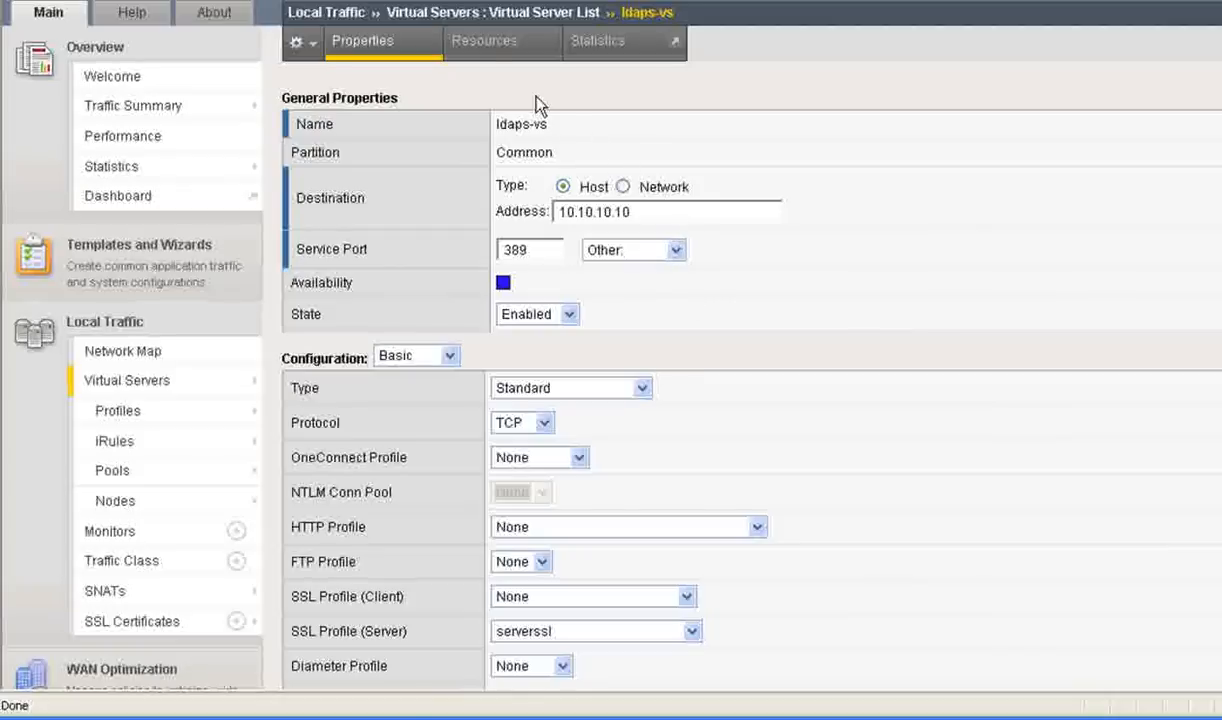
View ldaps-vs resources (default pool ldaps-pool, LOG_IRULE), then list the pools f5-pool and ldaps-pool.
click(484, 40)
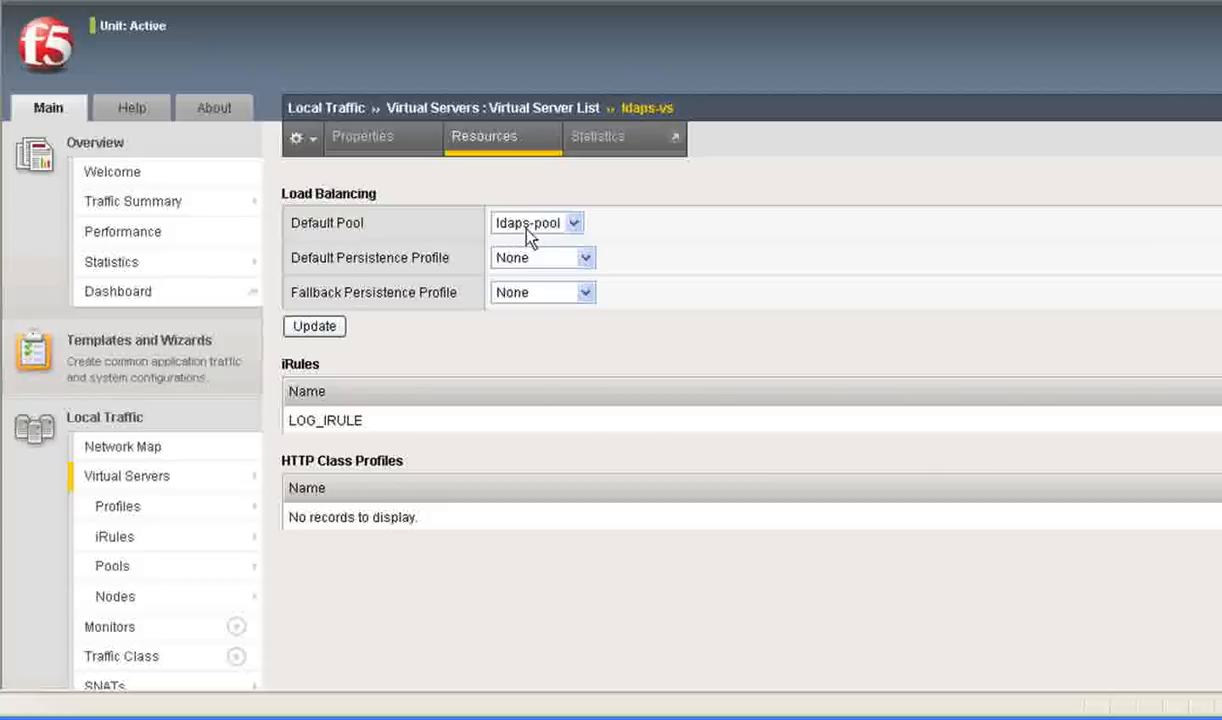
mouse_move(540, 238)
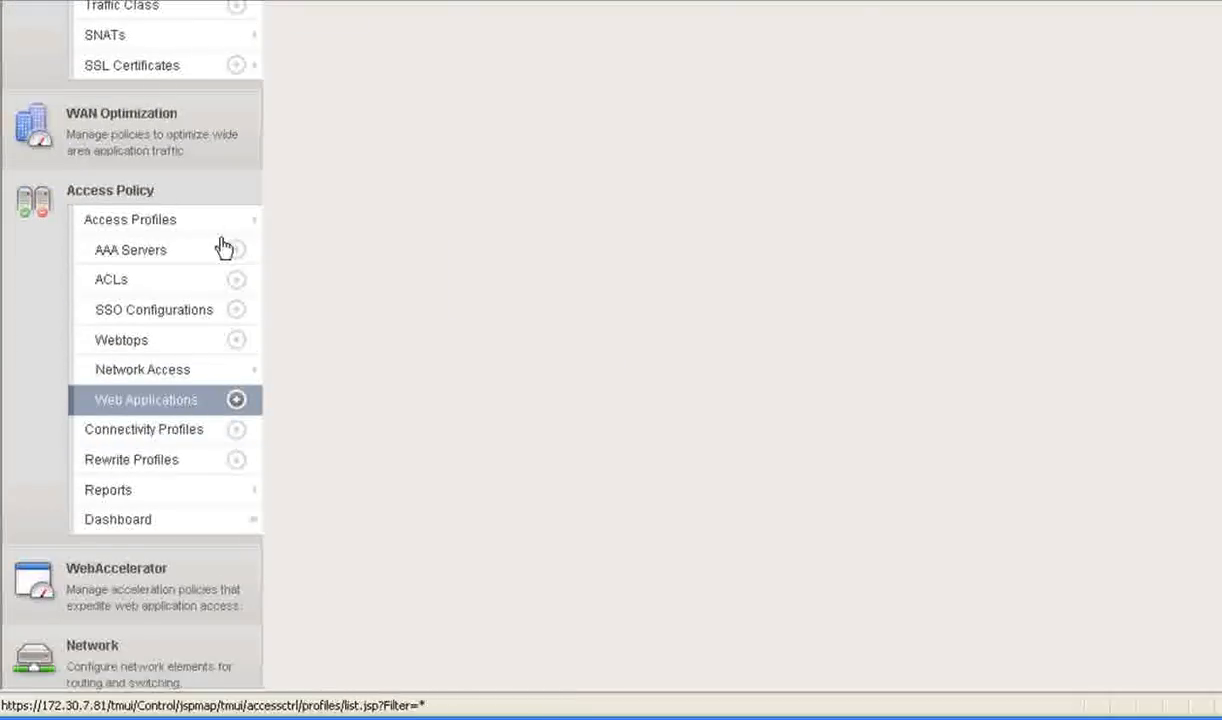
click(130, 250)
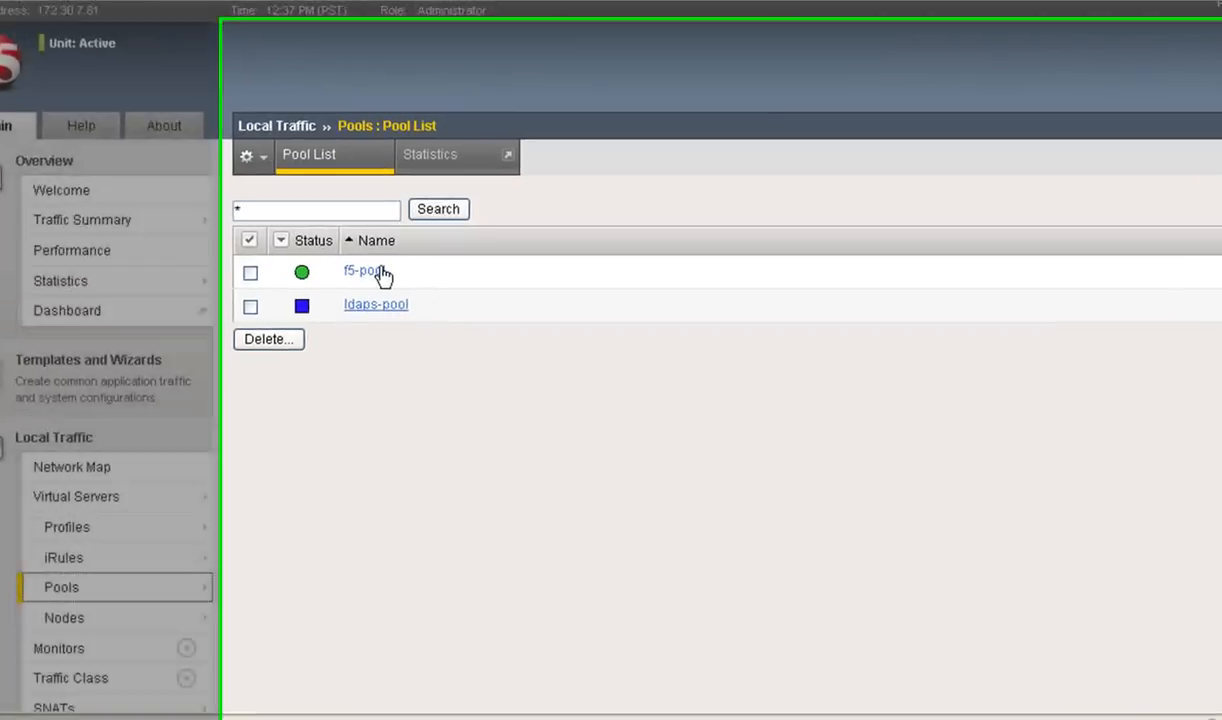
View ldaps-pool members: round robin, 172.30.6.132 on ports 389 and 636.
click(376, 304)
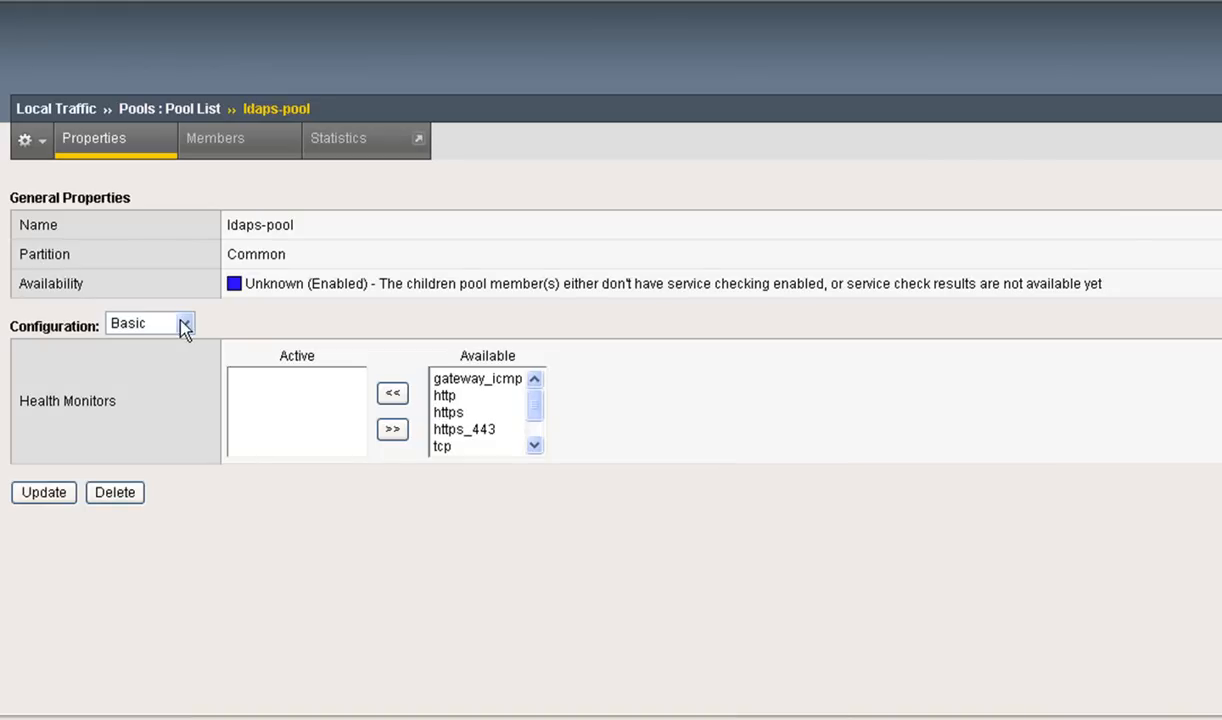
click(216, 138)
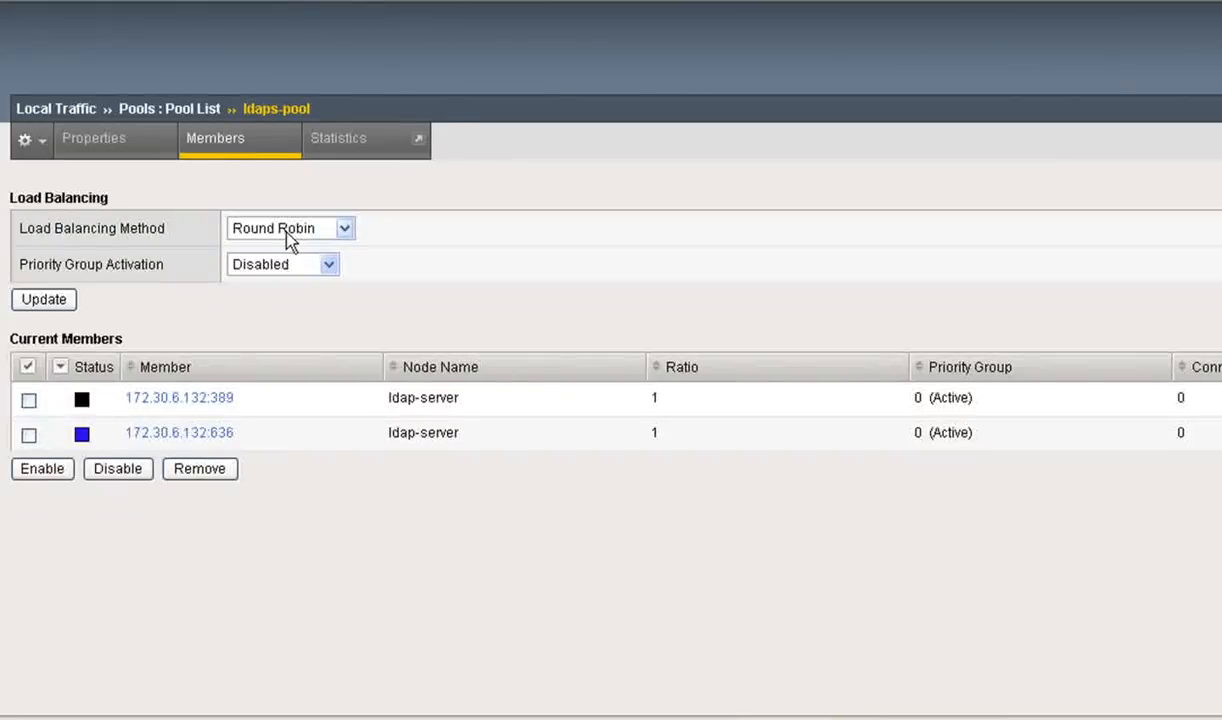
mouse_move(232, 456)
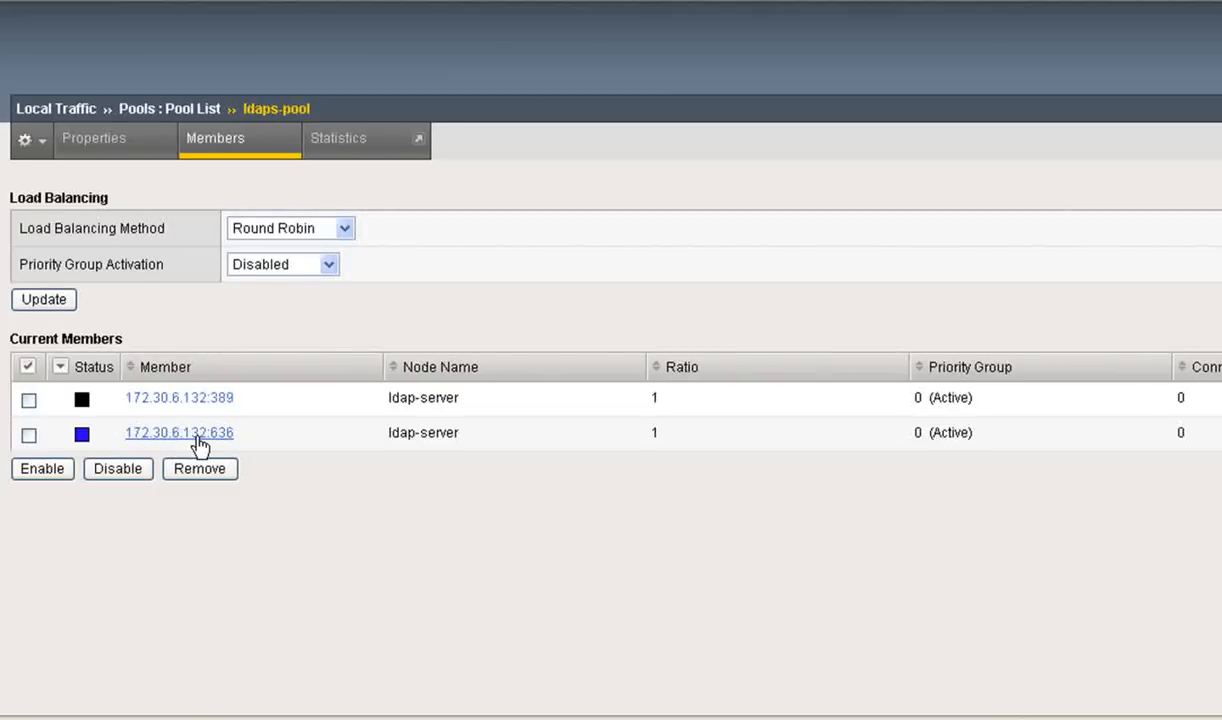
mouse_move(258, 444)
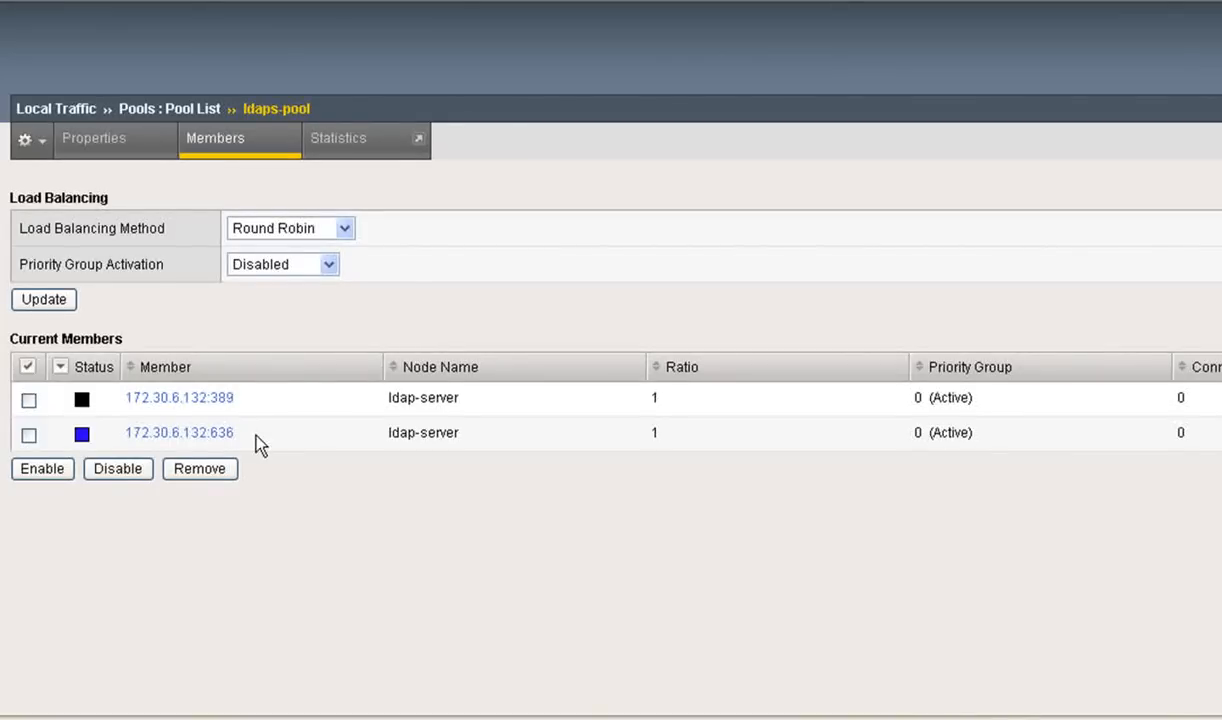
mouse_move(284, 480)
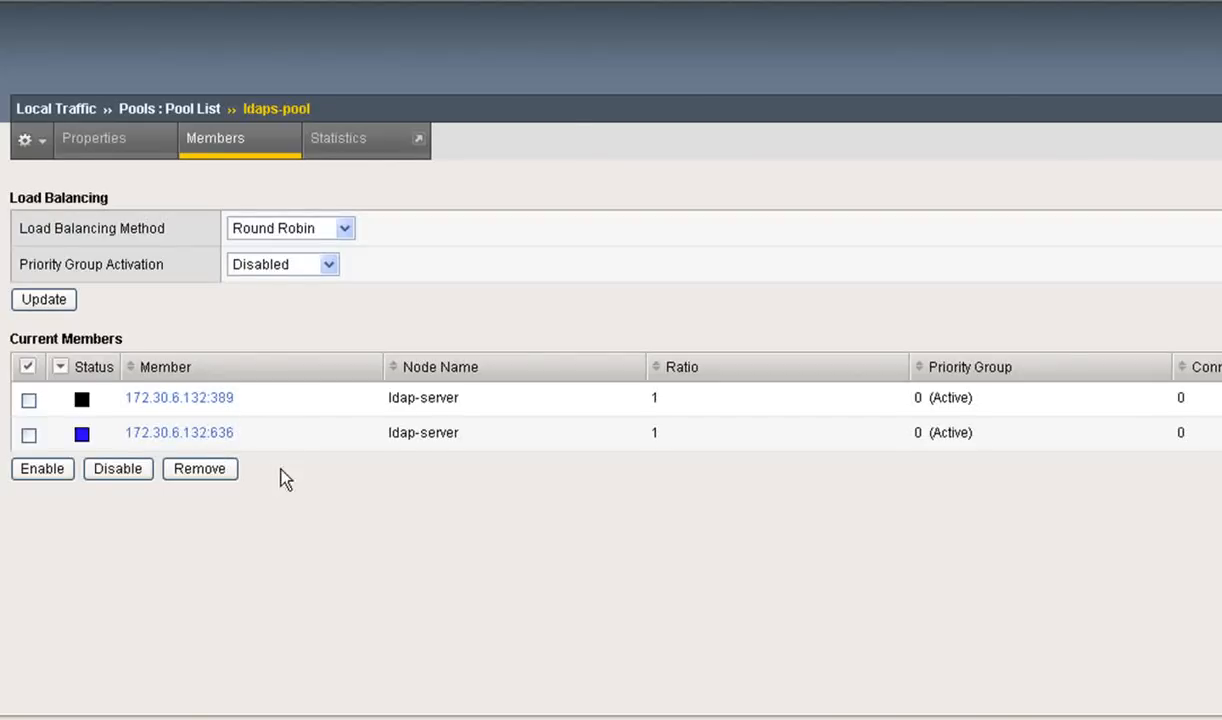
mouse_move(288, 514)
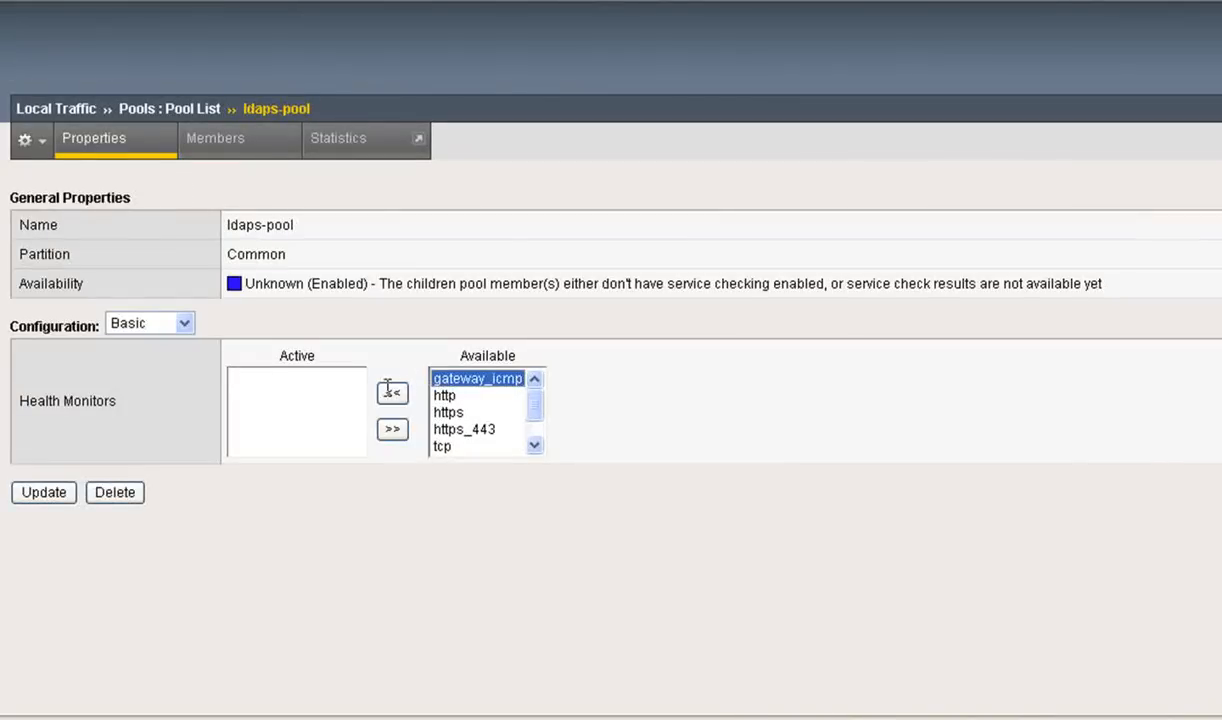
Make gateway_icmp the active health monitor of ldaps-pool and update so the pool shows available.
click(392, 390)
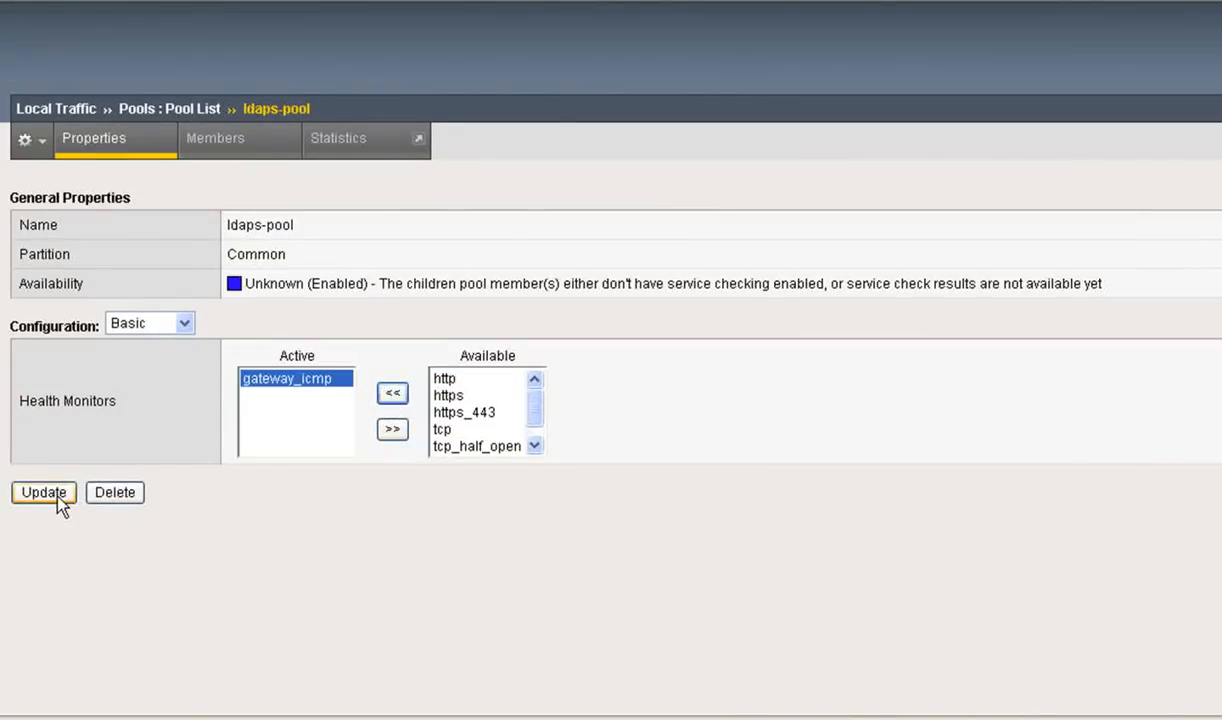
click(44, 492)
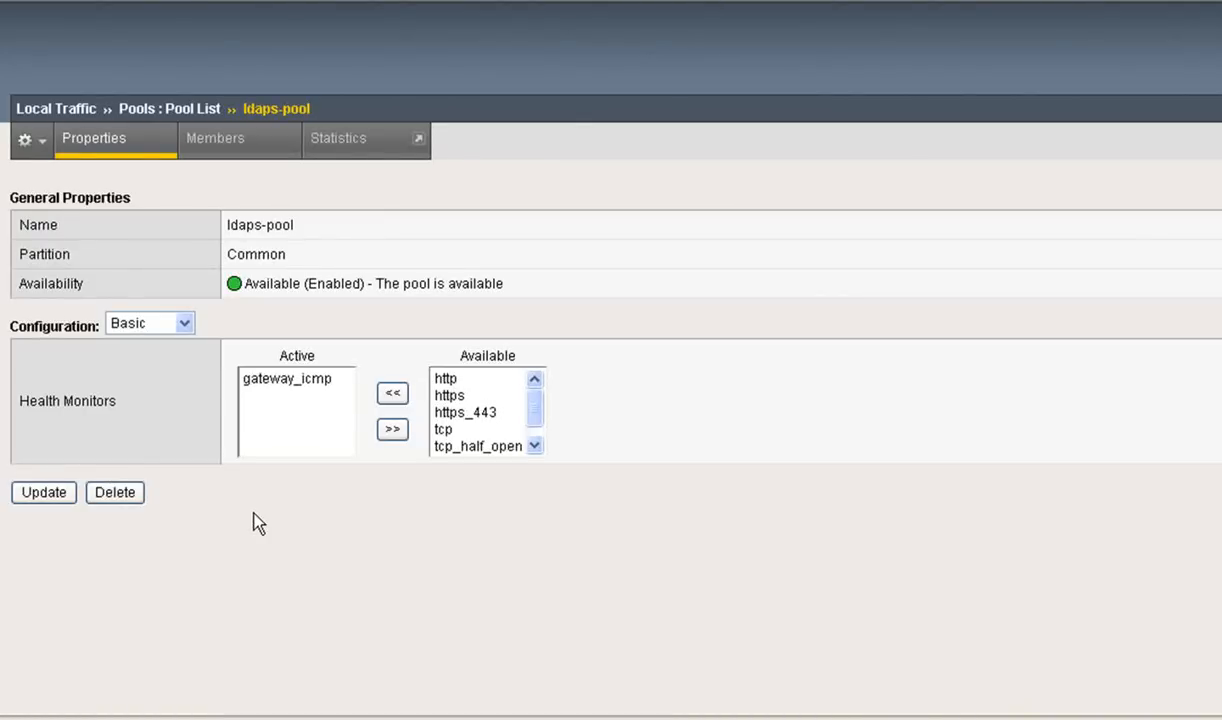
mouse_move(276, 322)
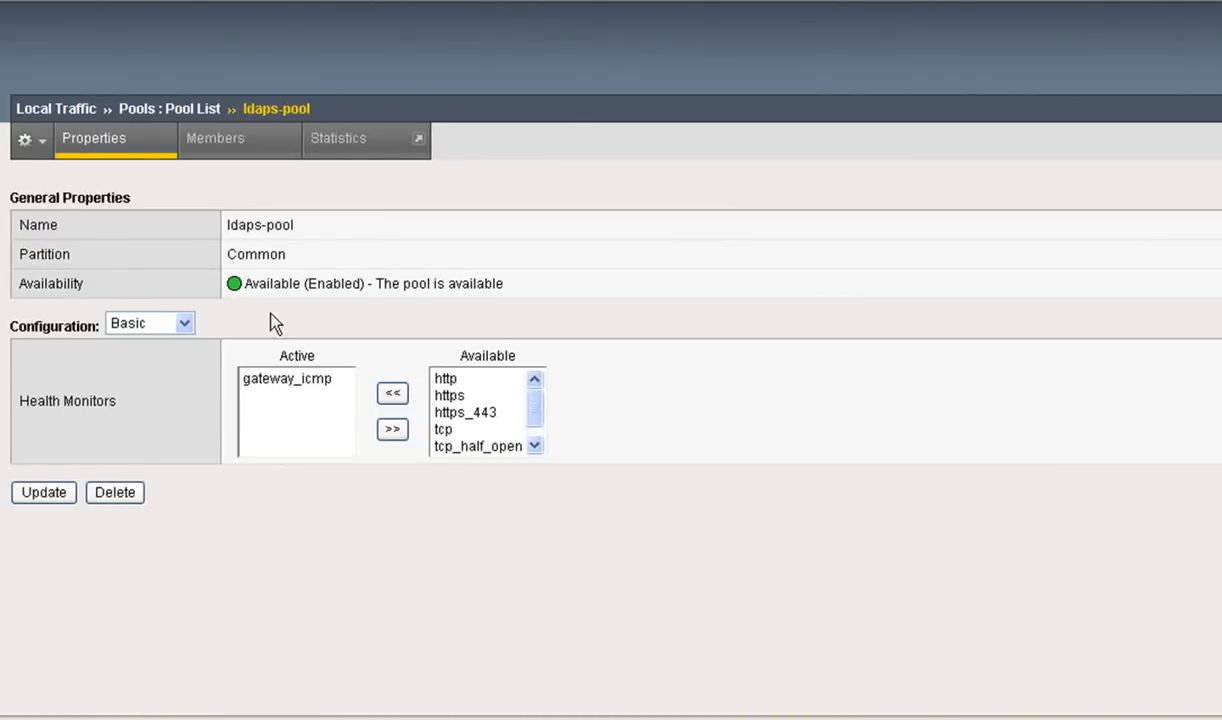
mouse_move(230, 596)
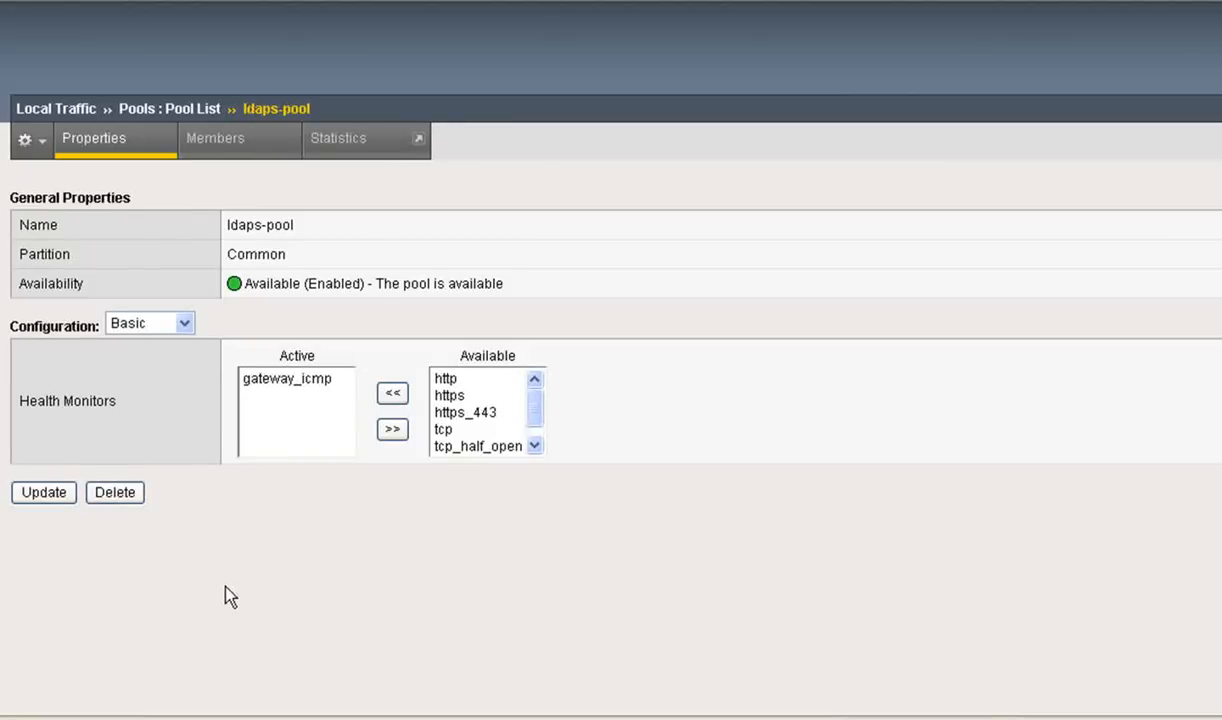
mouse_move(176, 596)
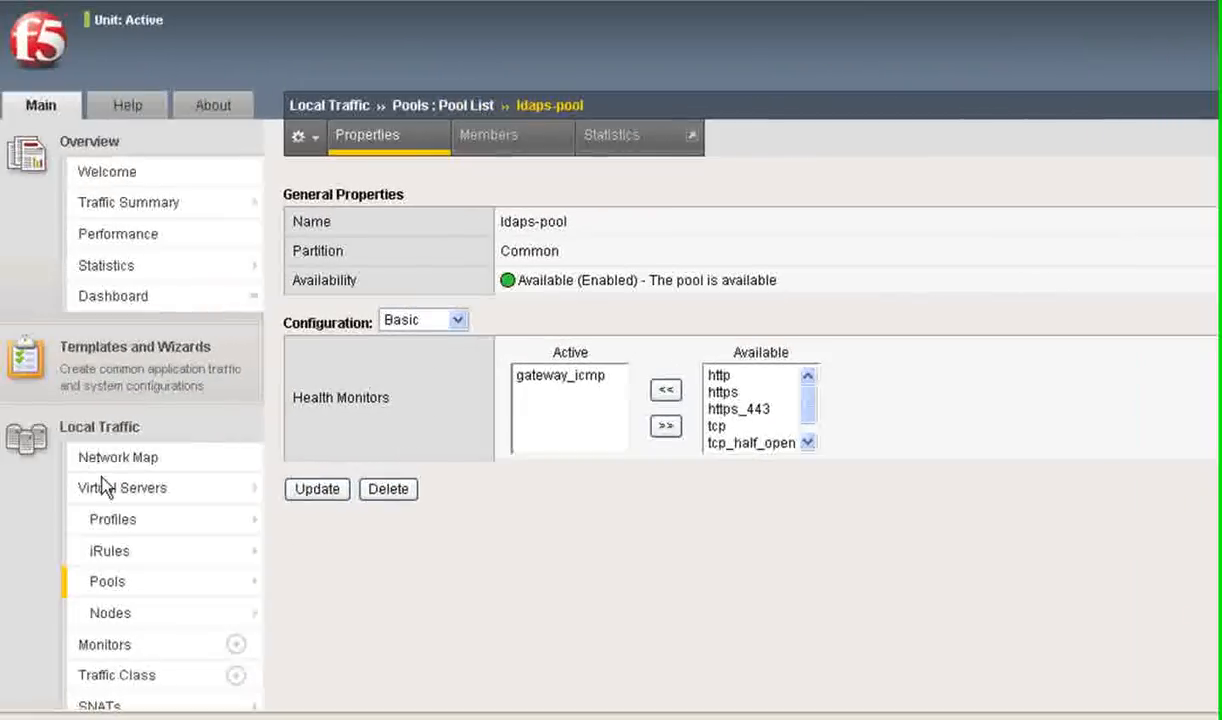
Review the ldaps AAA server settings from the Access Policy menu.
click(120, 488)
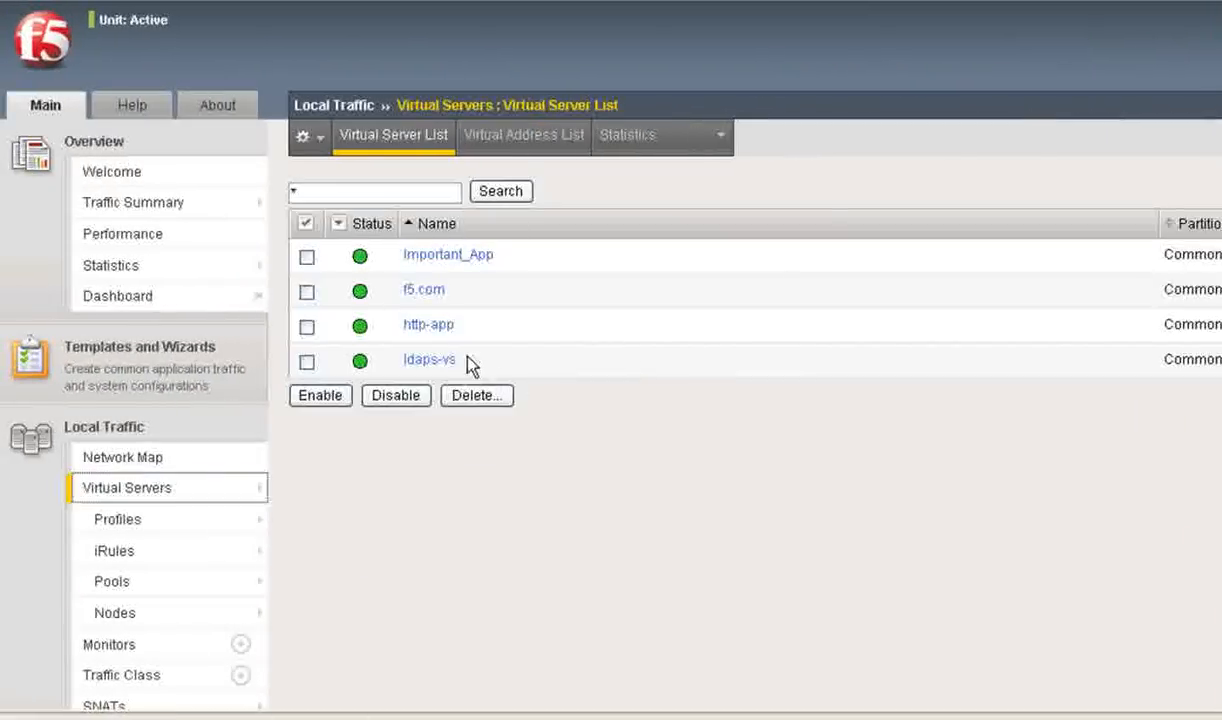
scroll(down, 3)
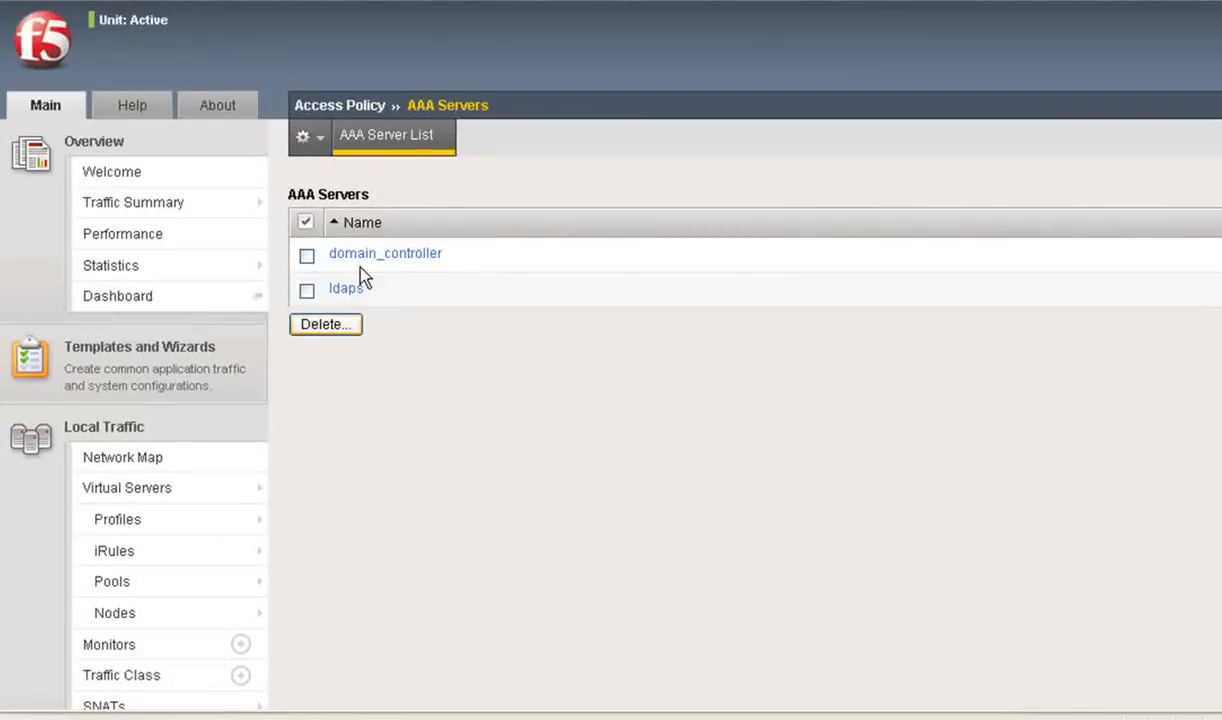
mouse_move(388, 310)
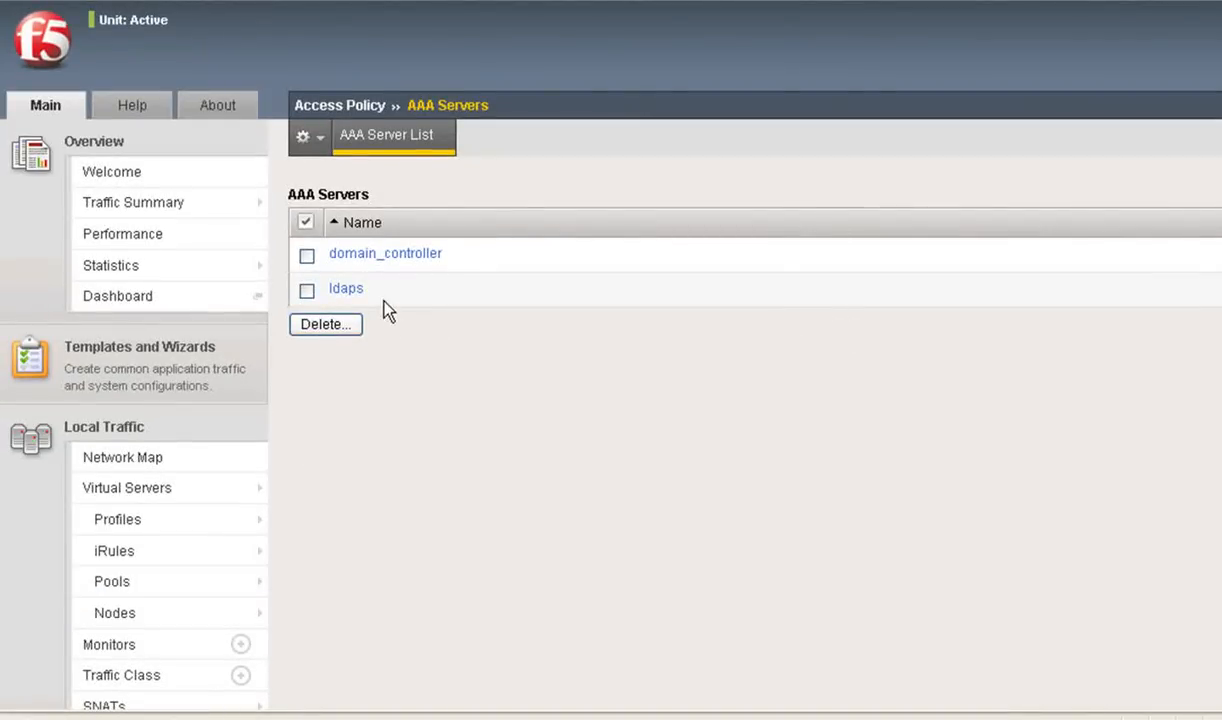
click(344, 288)
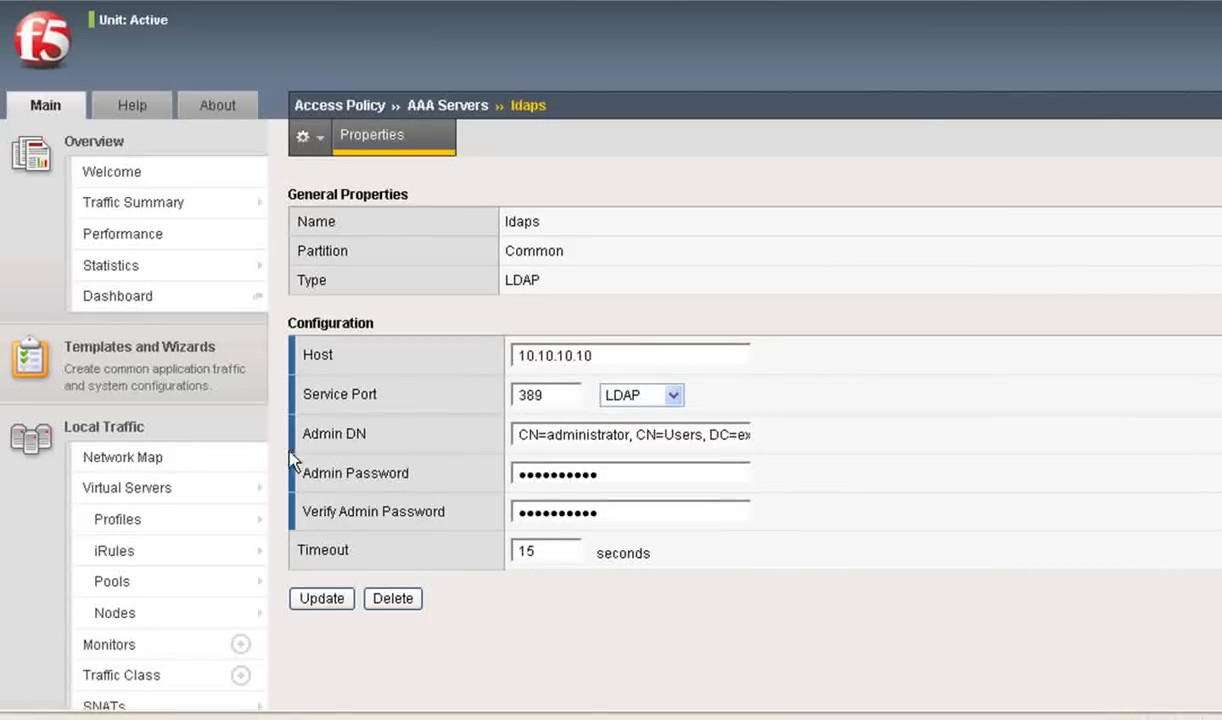
scroll(down, 3)
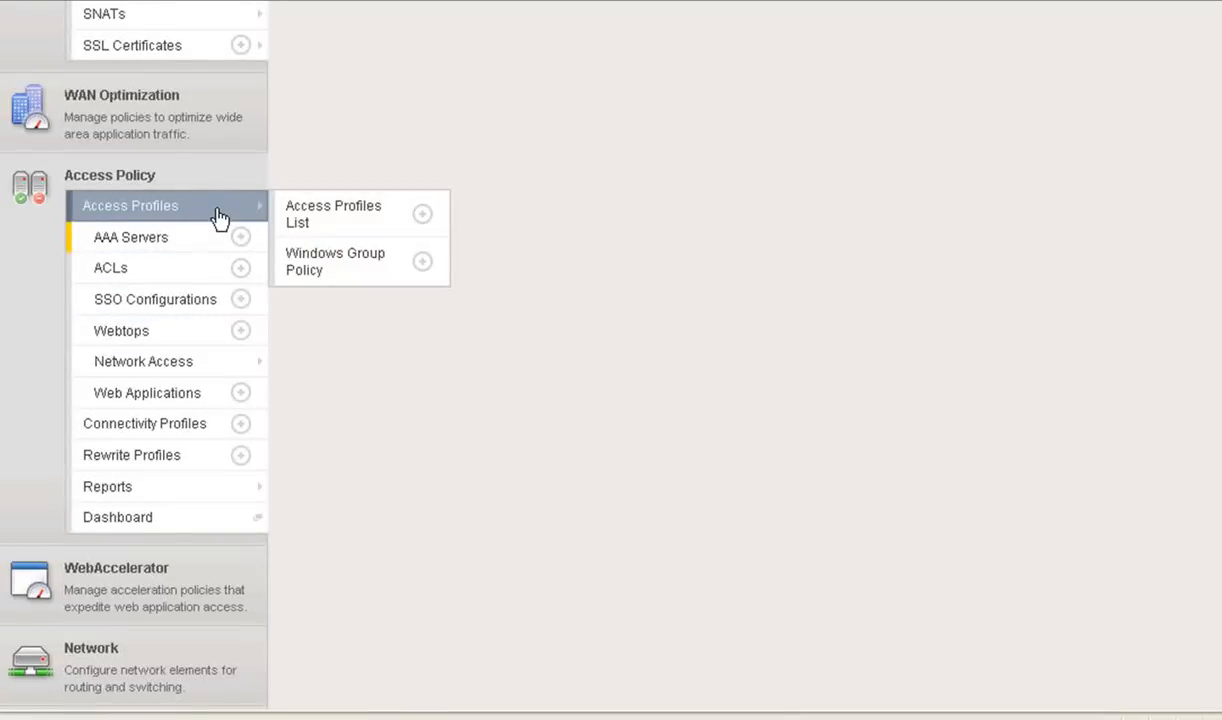
Open the test-ldaps access policy in the visual policy editor from the Access Profiles list.
click(332, 214)
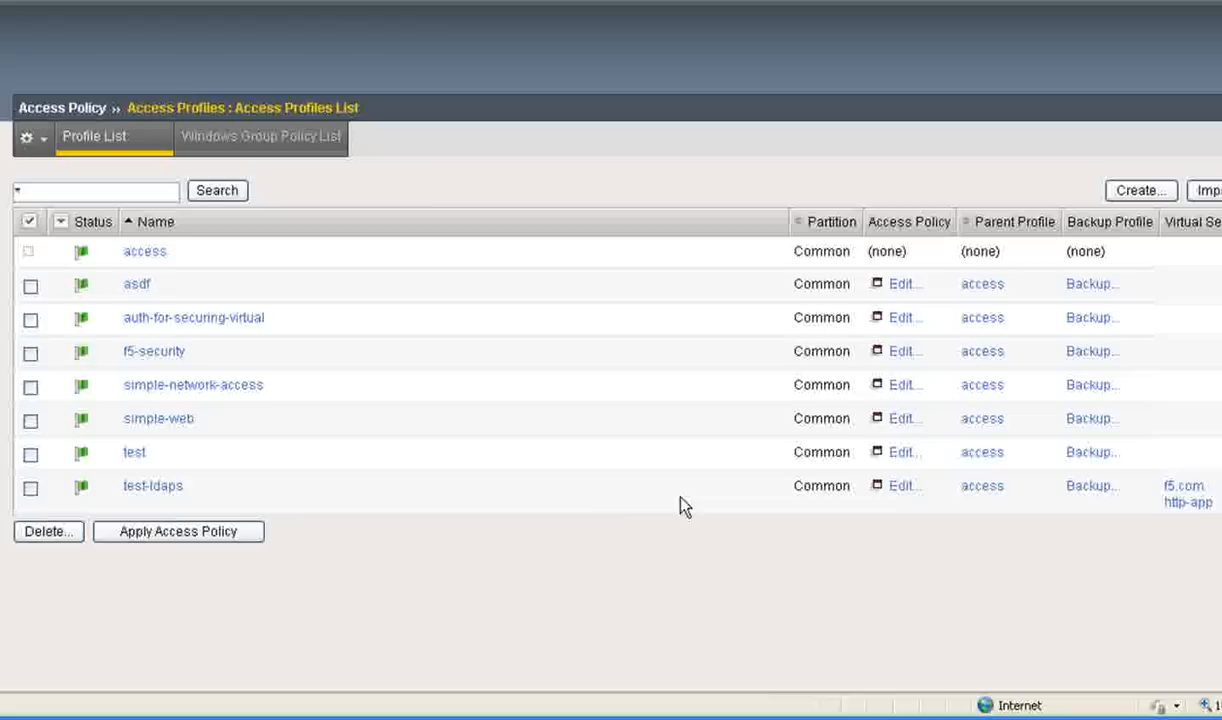
mouse_move(200, 486)
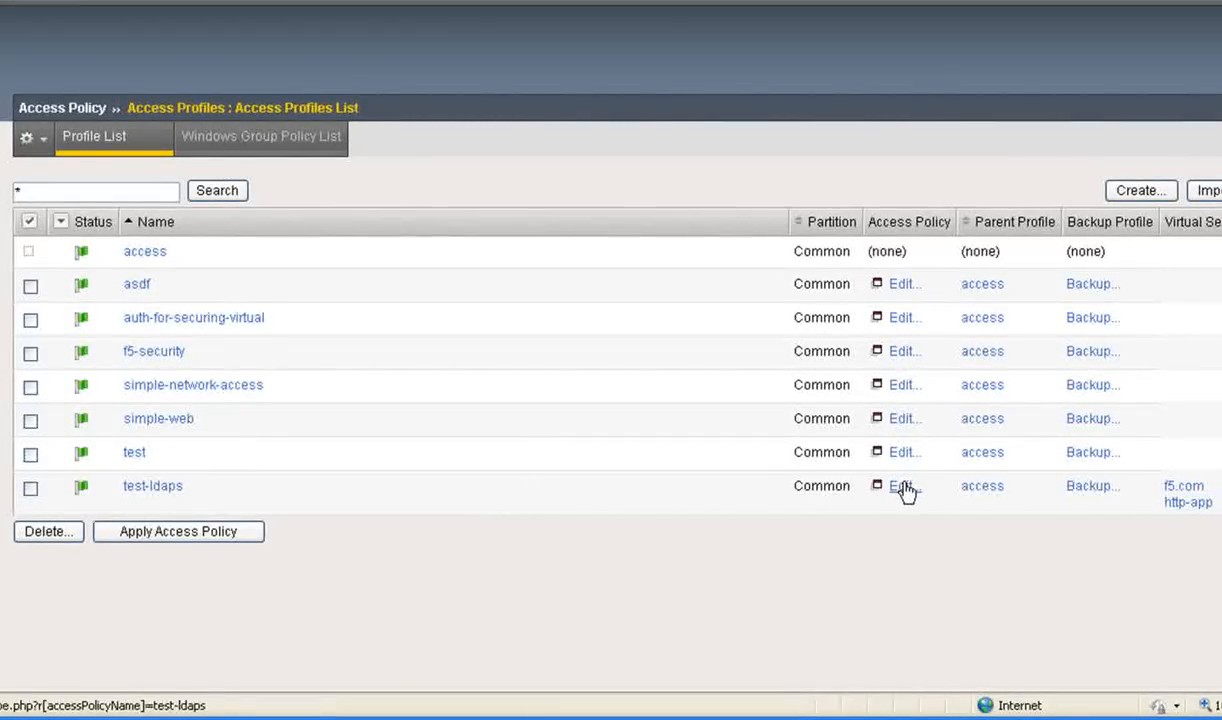
click(902, 486)
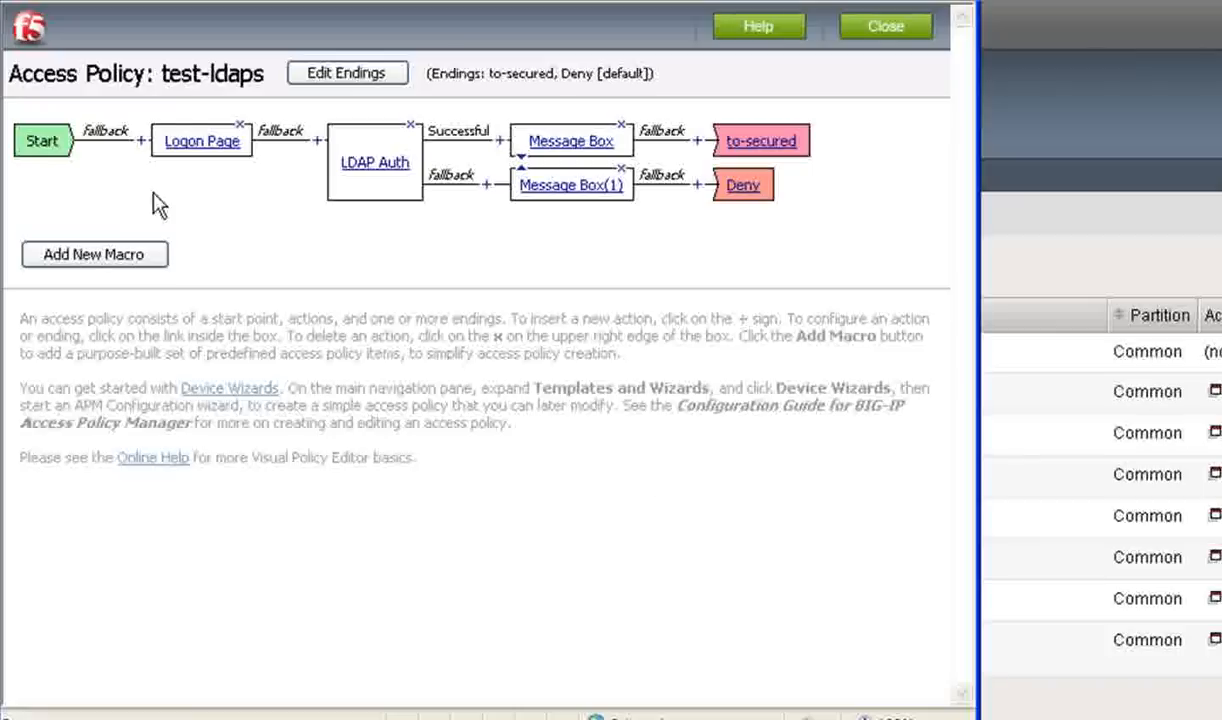
mouse_move(202, 140)
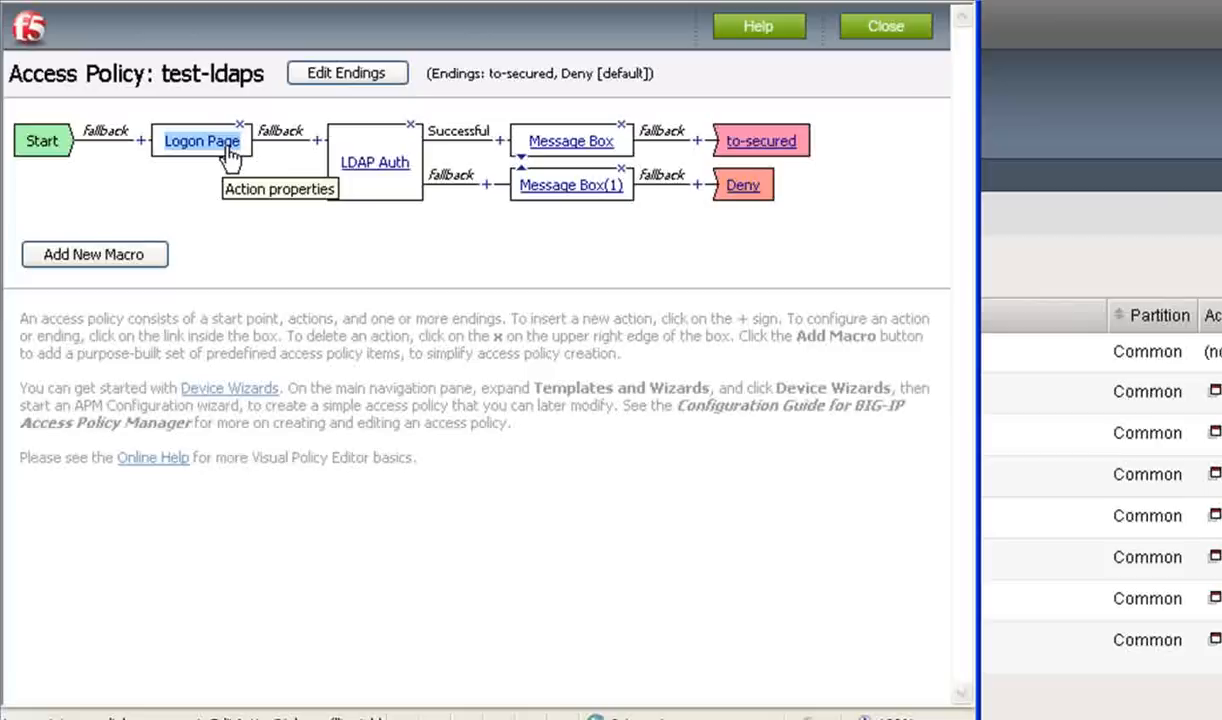
mouse_move(232, 168)
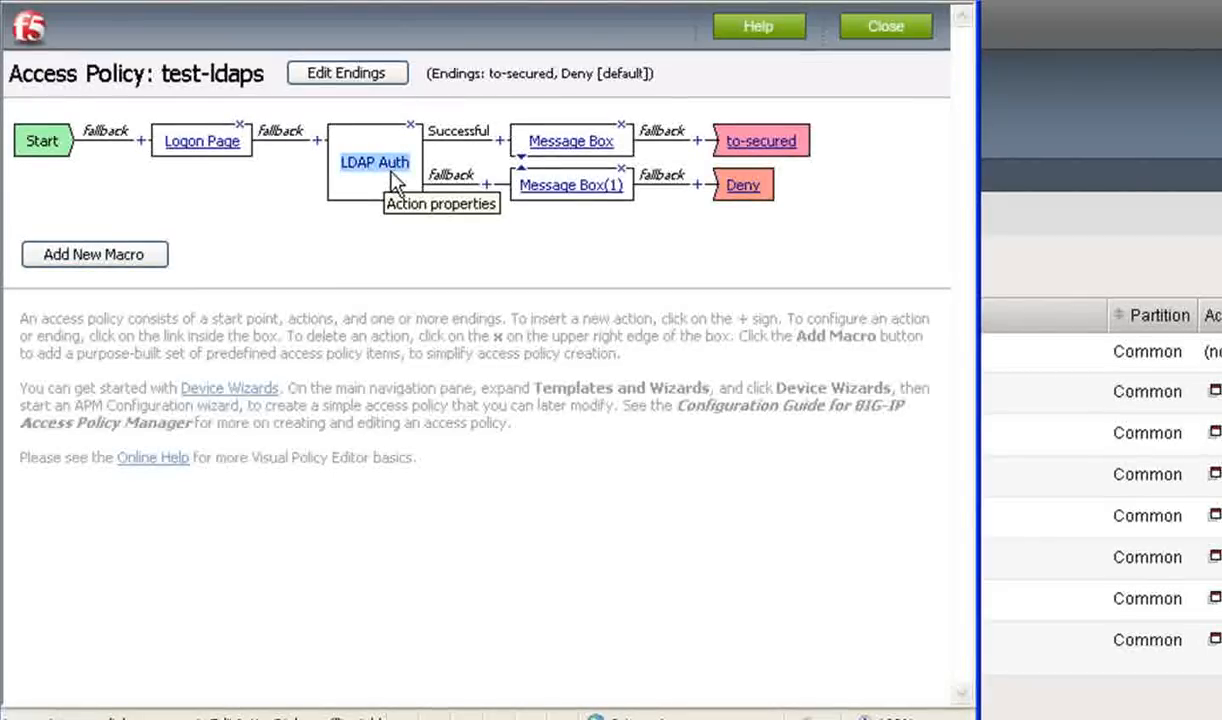
Review the LDAP Auth item: server ldaps, SearchDN CN=Users…, filter sAMAccountName, then cancel unchanged.
click(374, 160)
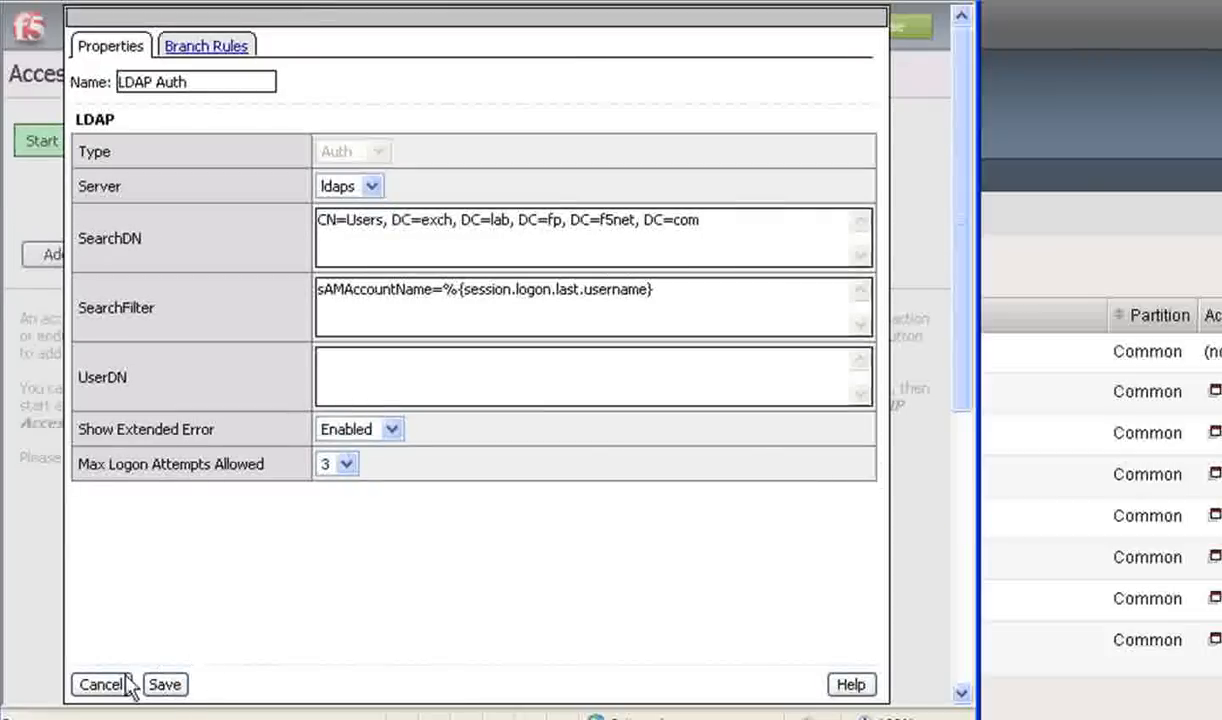
click(166, 684)
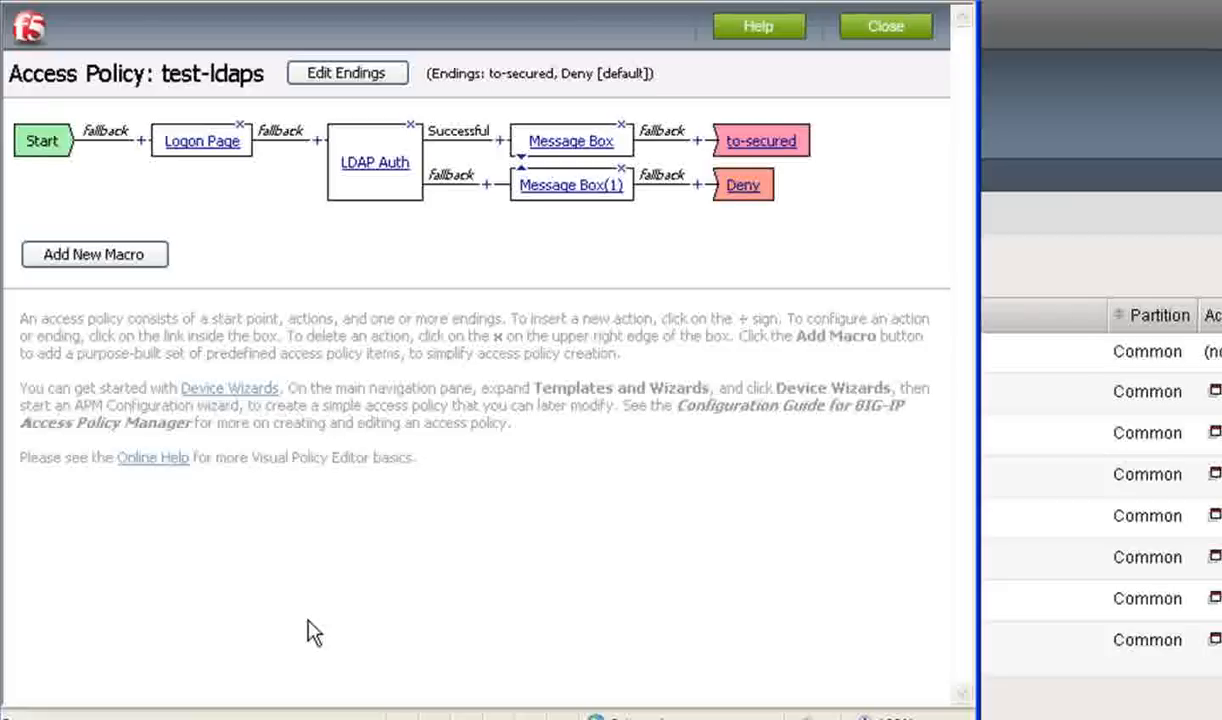
mouse_move(264, 272)
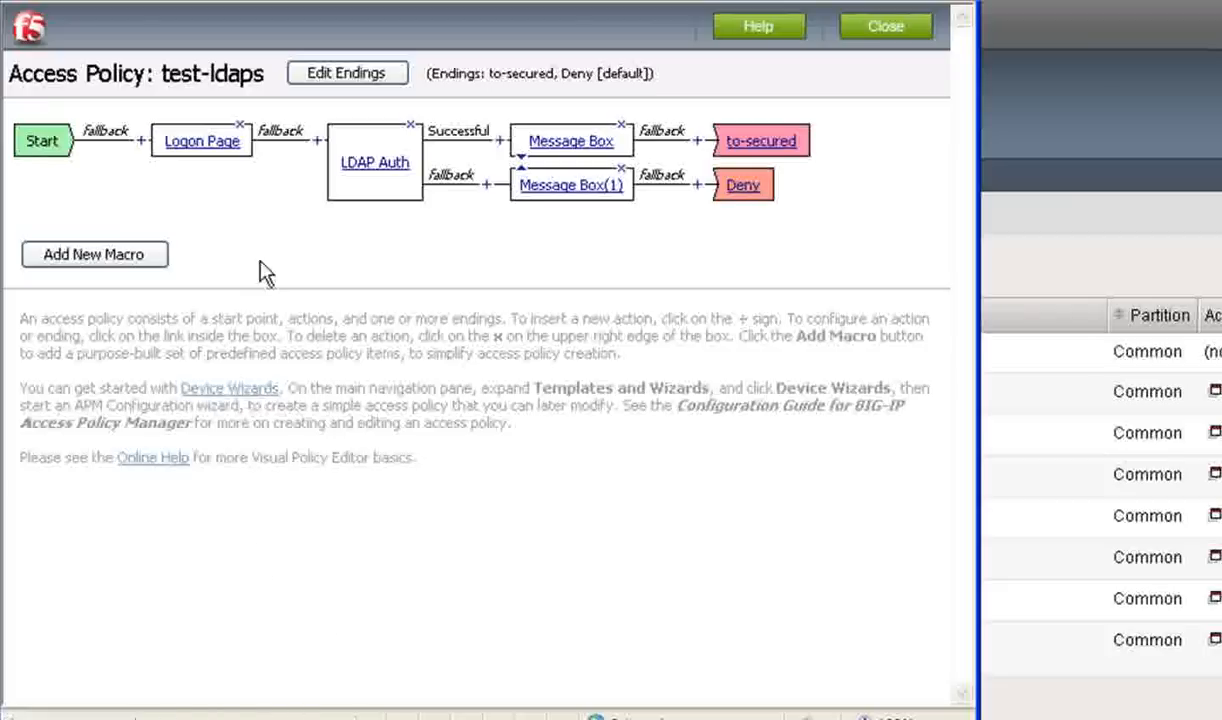
mouse_move(144, 140)
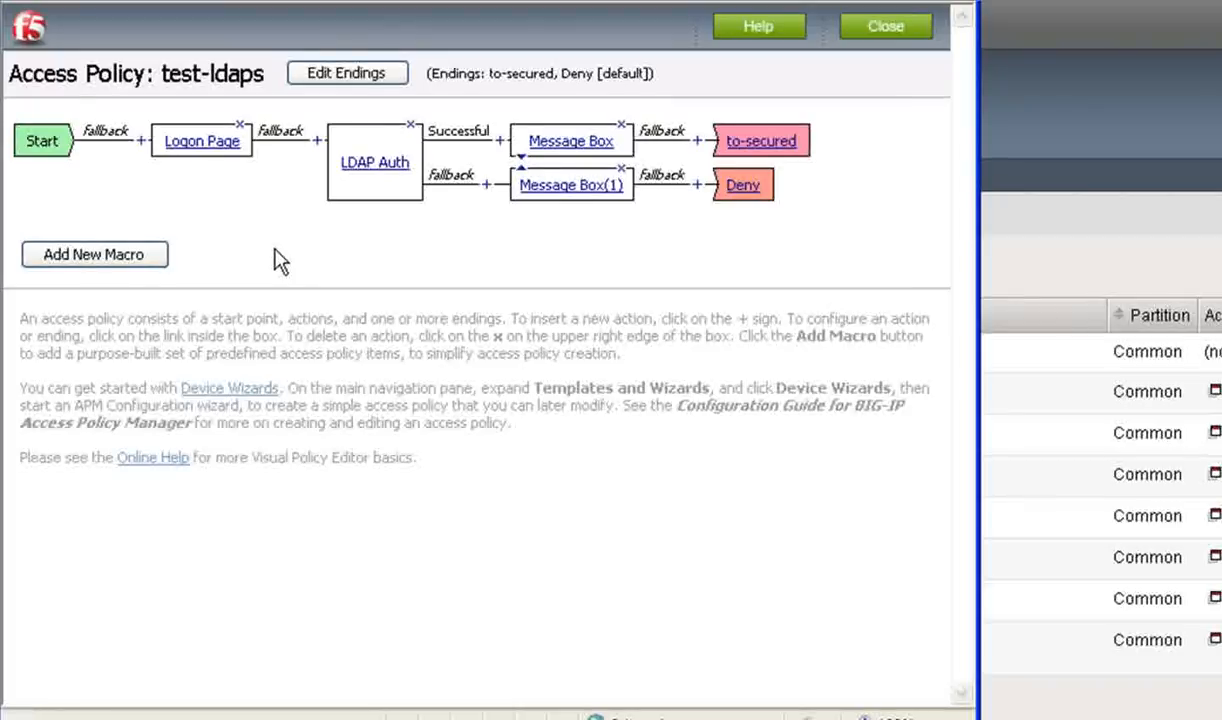
mouse_move(140, 184)
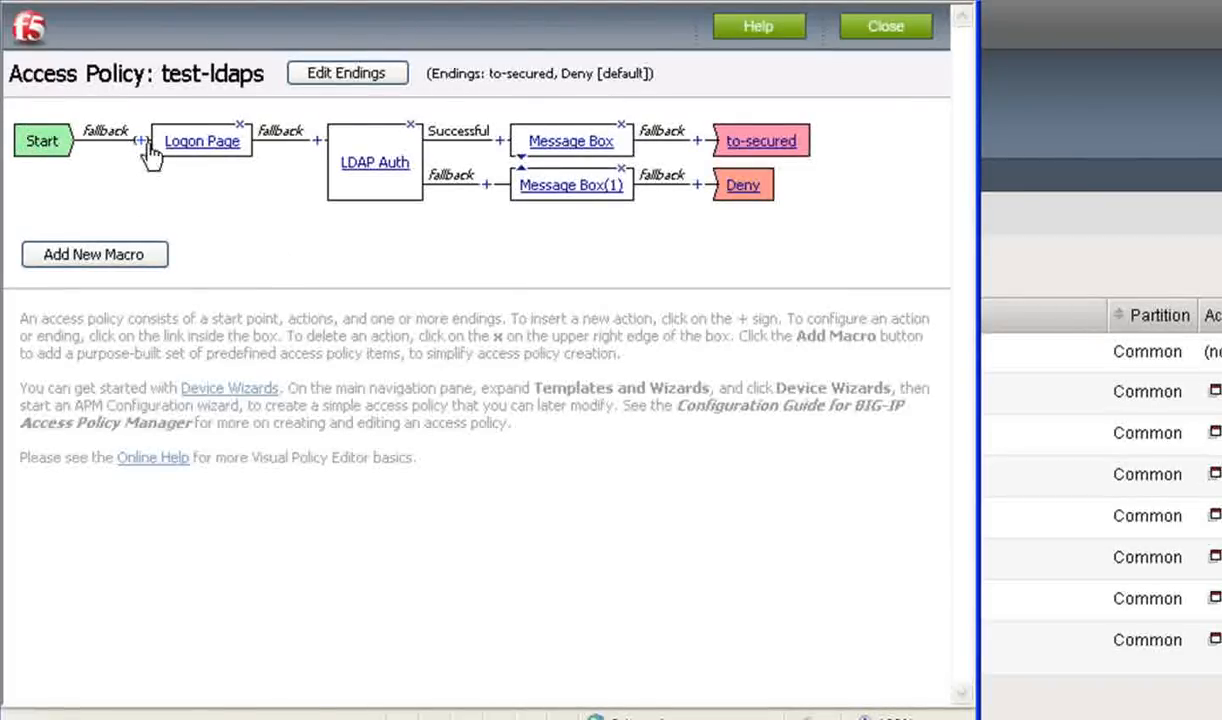
click(140, 140)
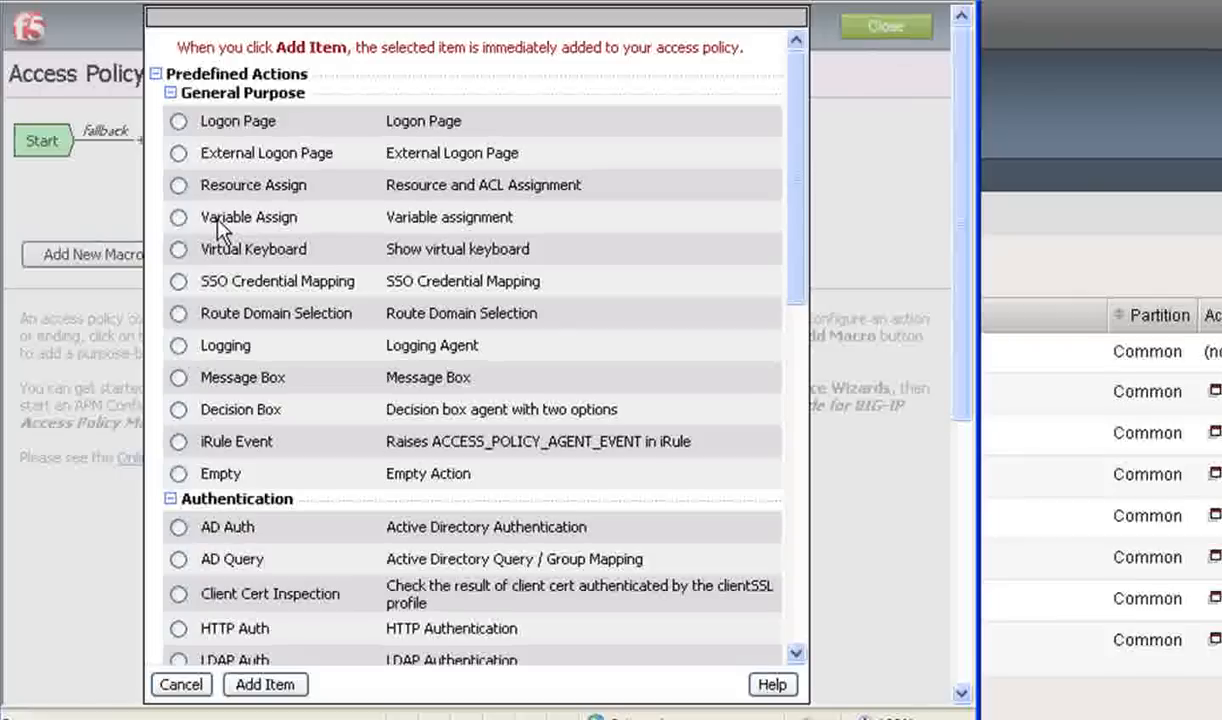
mouse_move(156, 436)
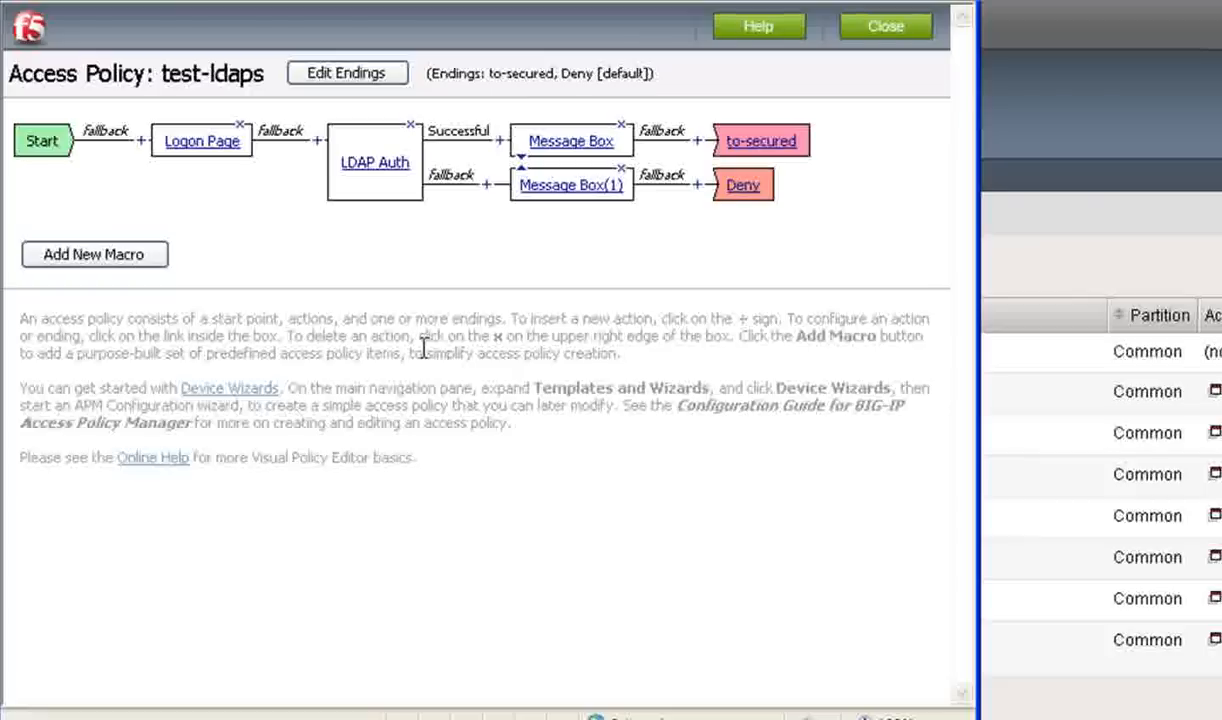
mouse_move(422, 340)
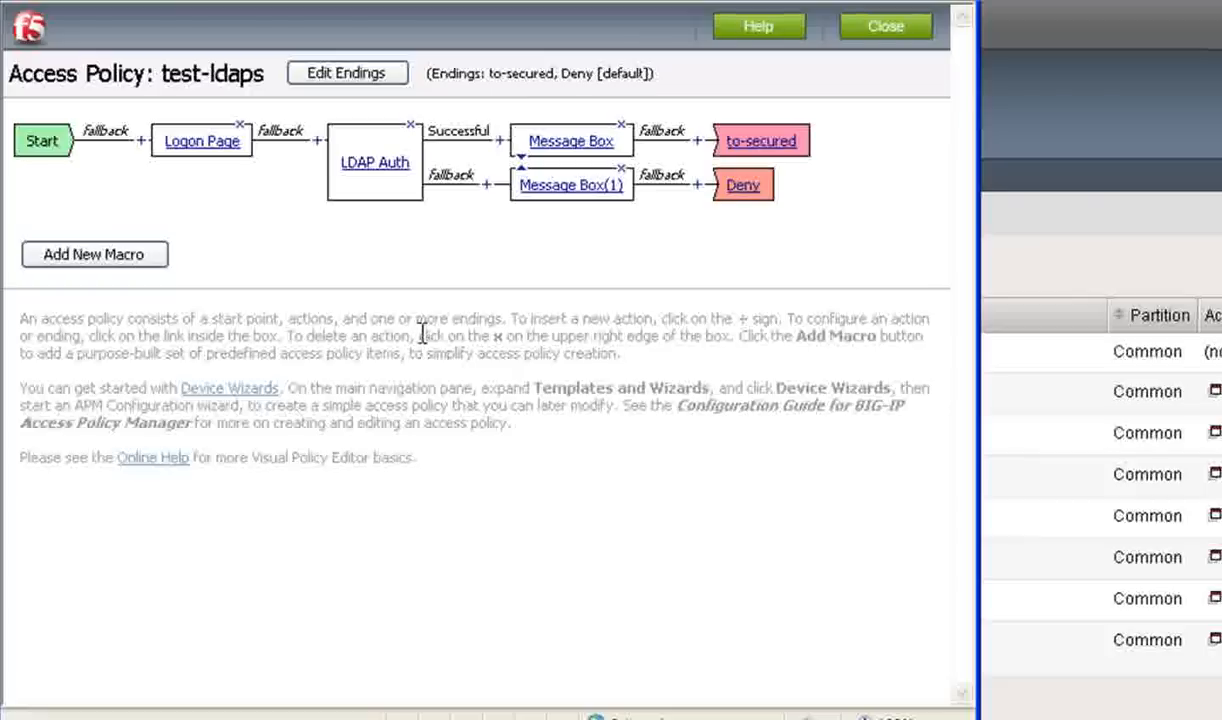
mouse_move(360, 276)
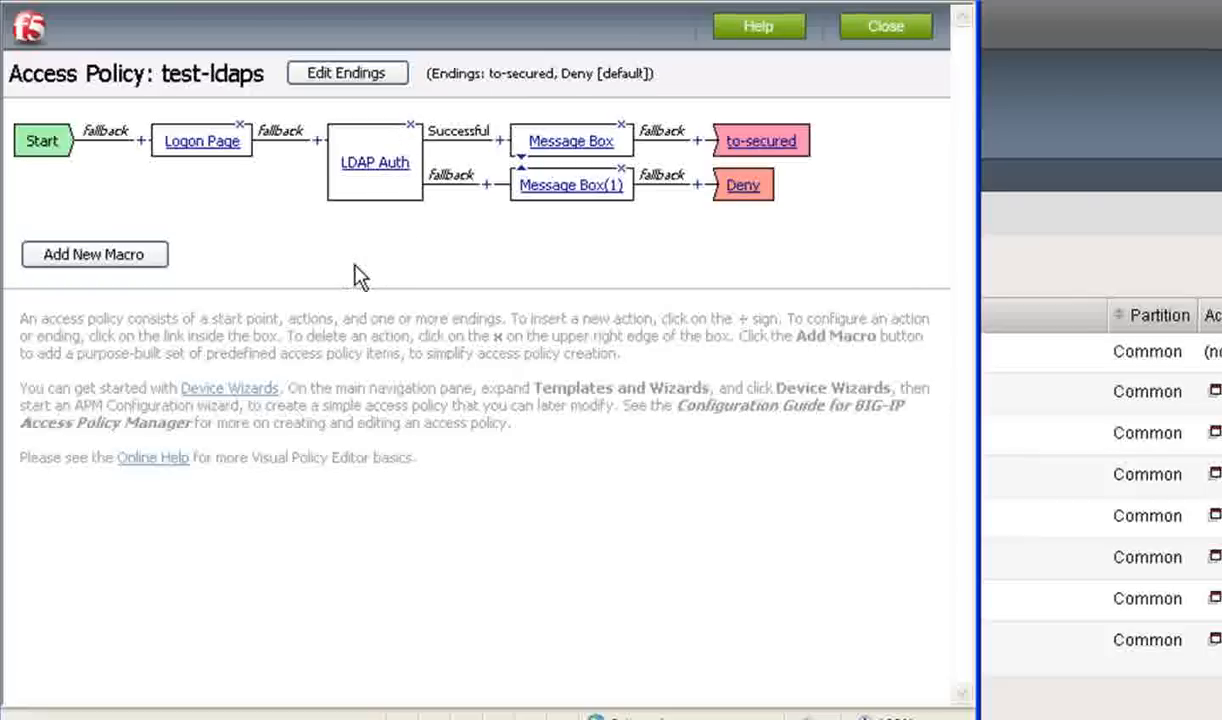
mouse_move(328, 292)
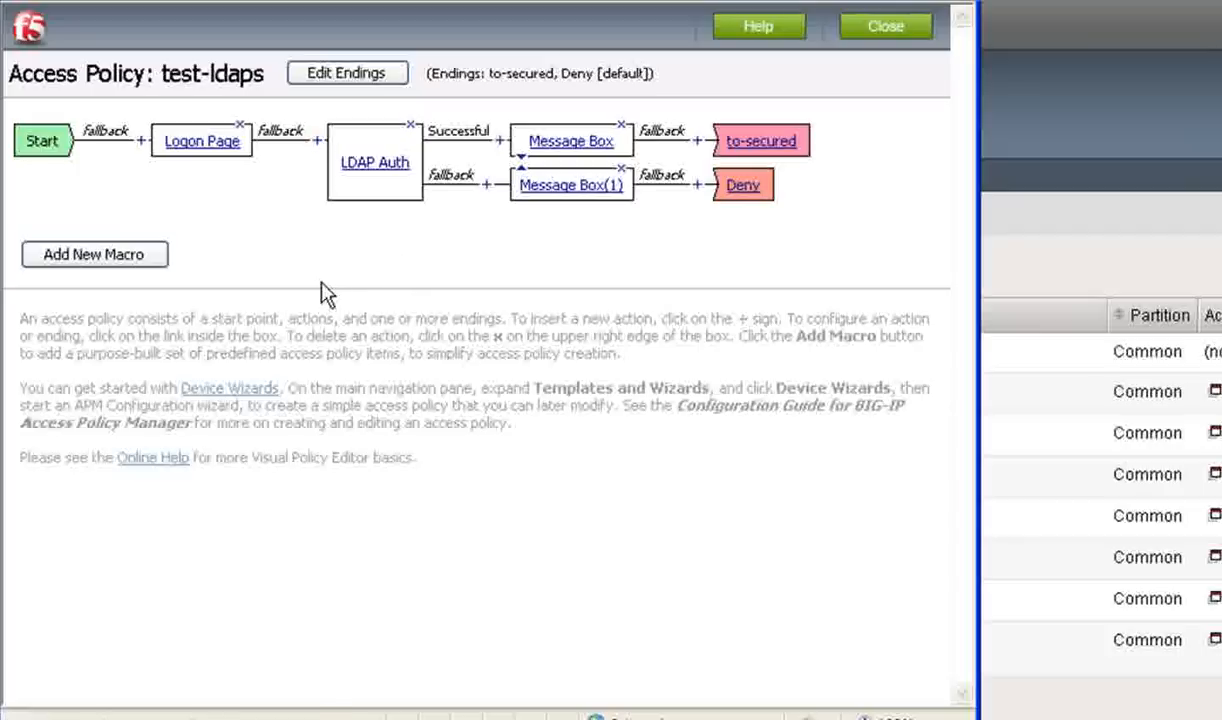
mouse_move(318, 142)
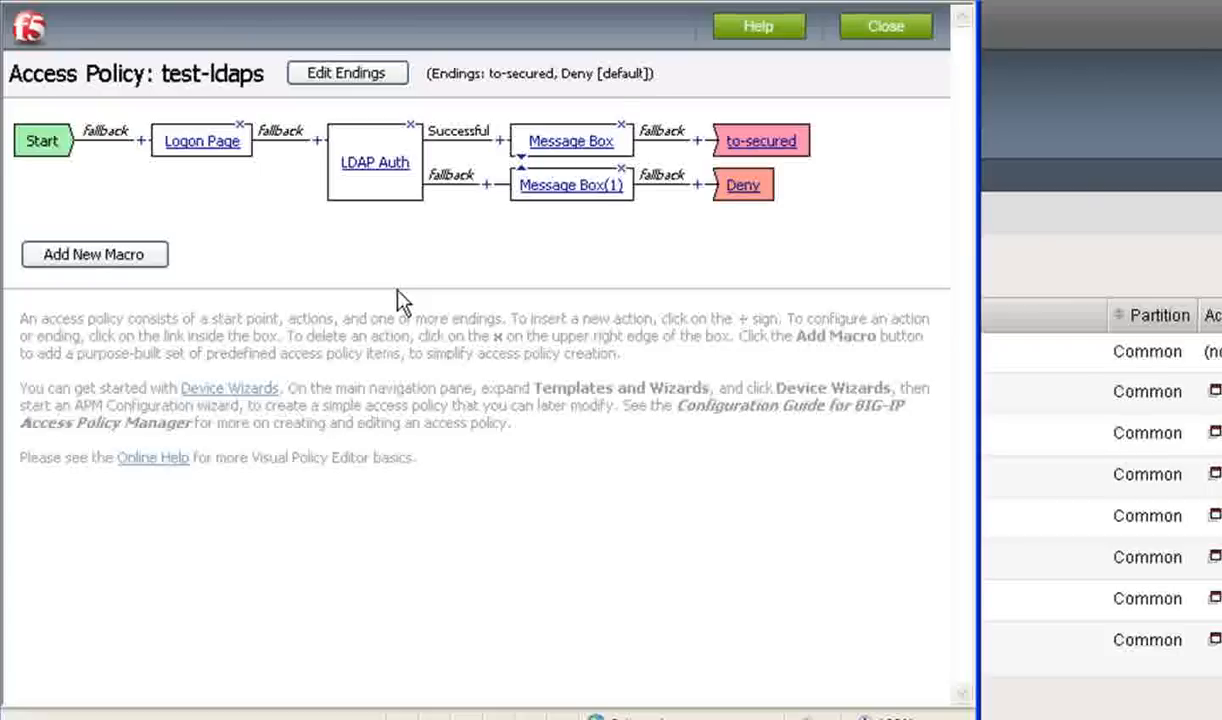
mouse_move(374, 320)
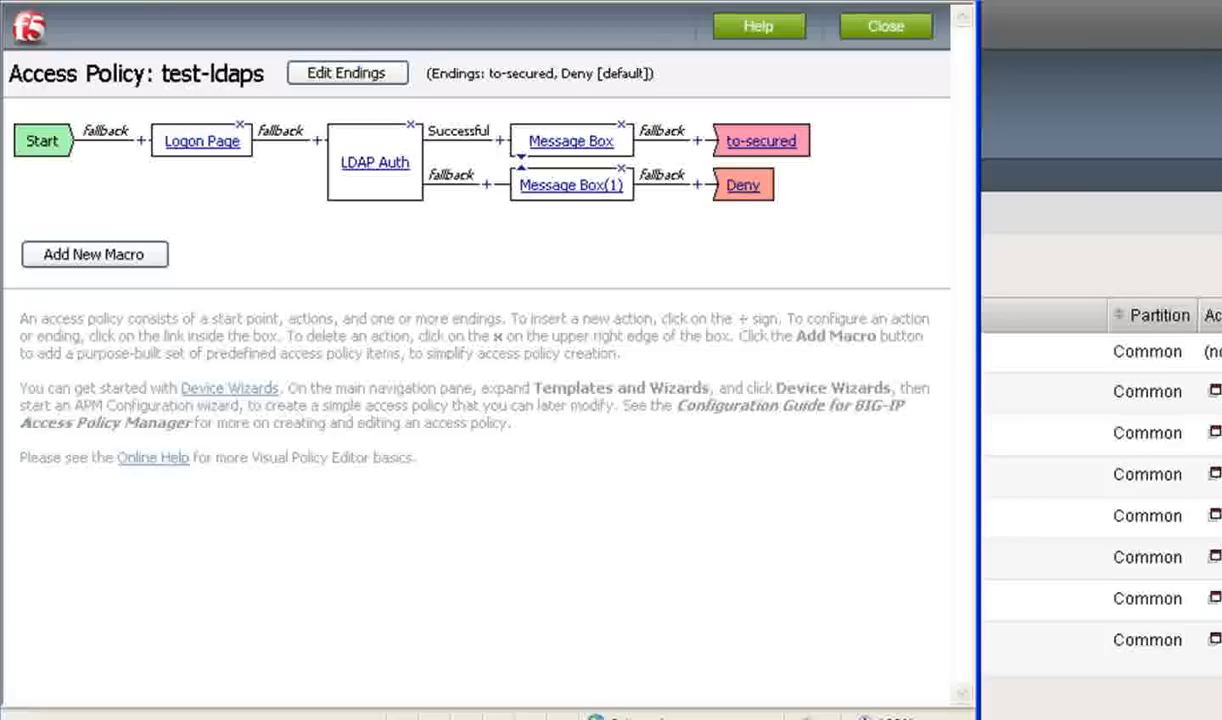
mouse_move(480, 236)
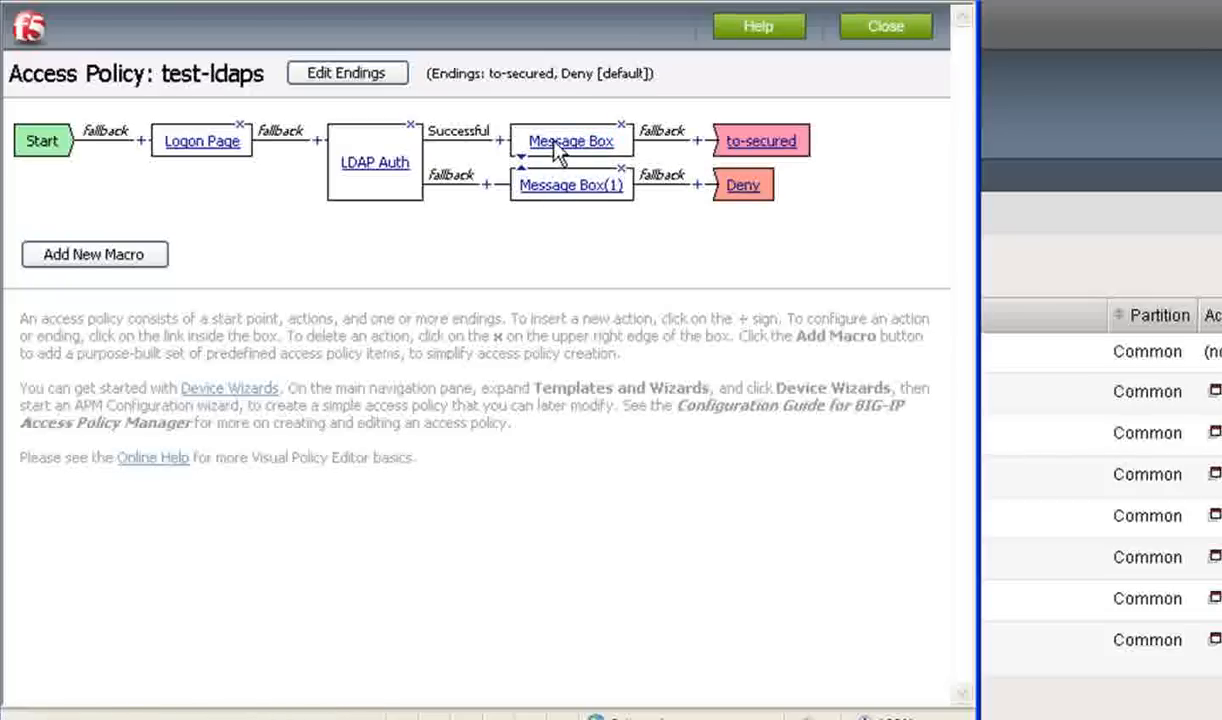
click(572, 140)
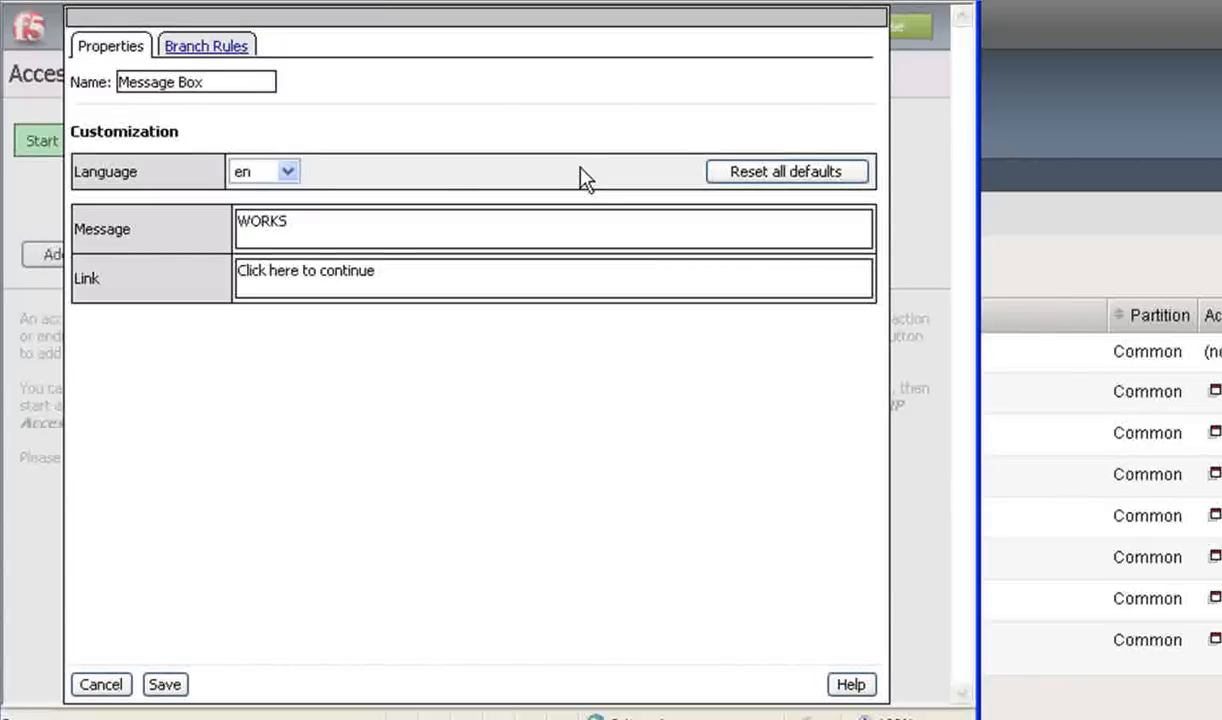
mouse_move(500, 250)
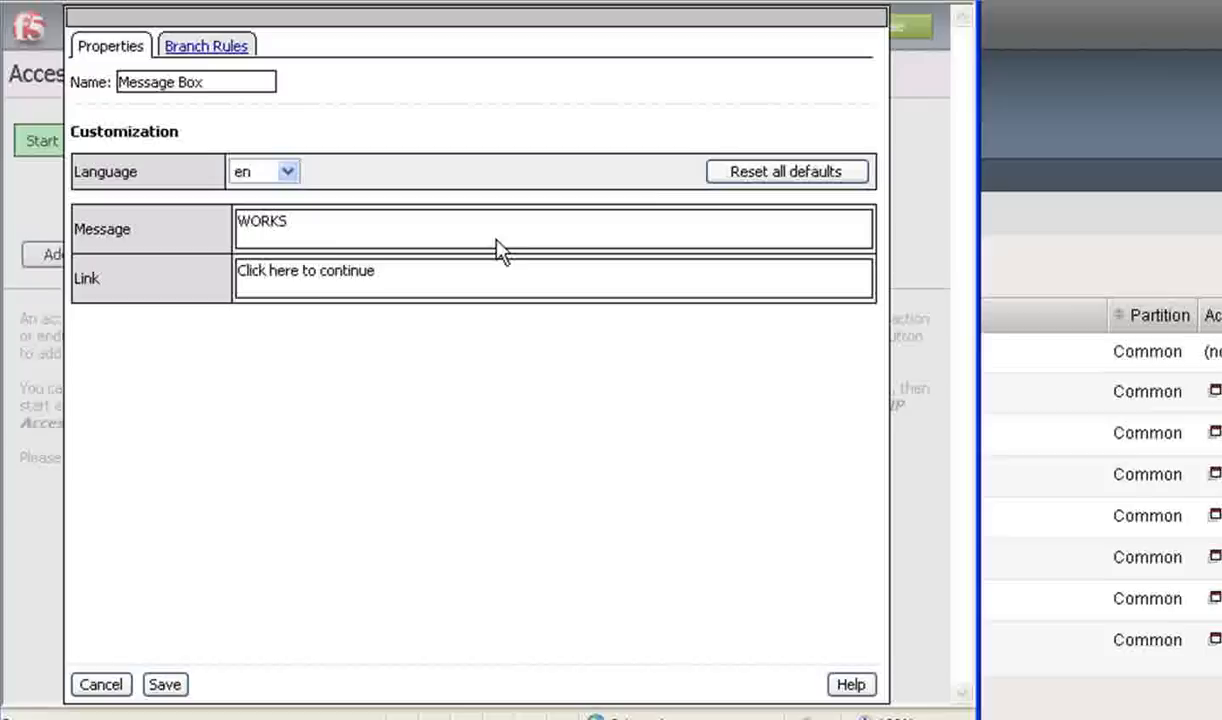
mouse_move(424, 368)
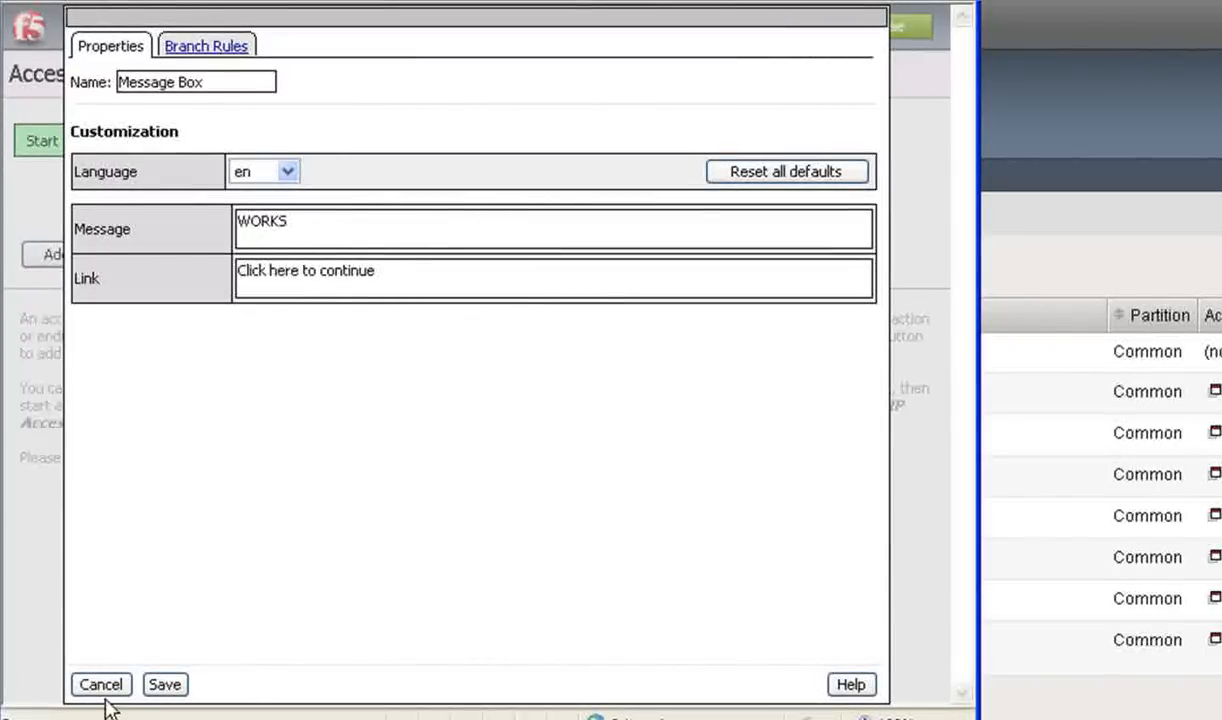
click(166, 684)
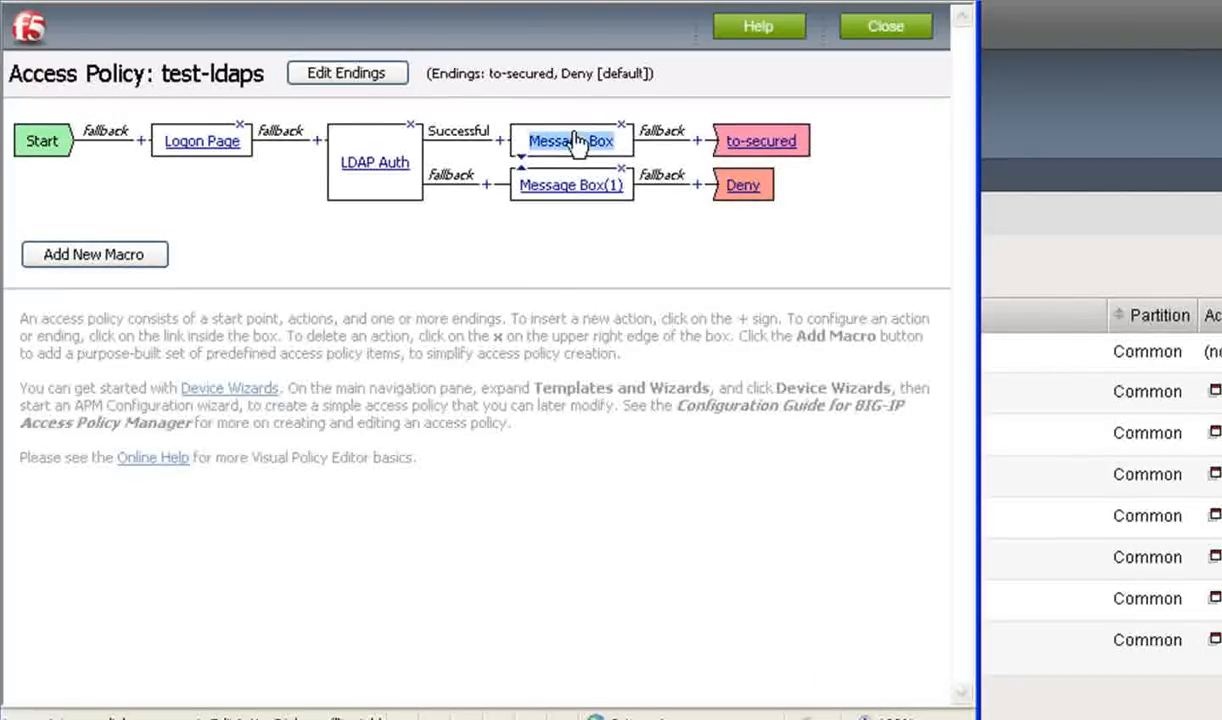
click(572, 140)
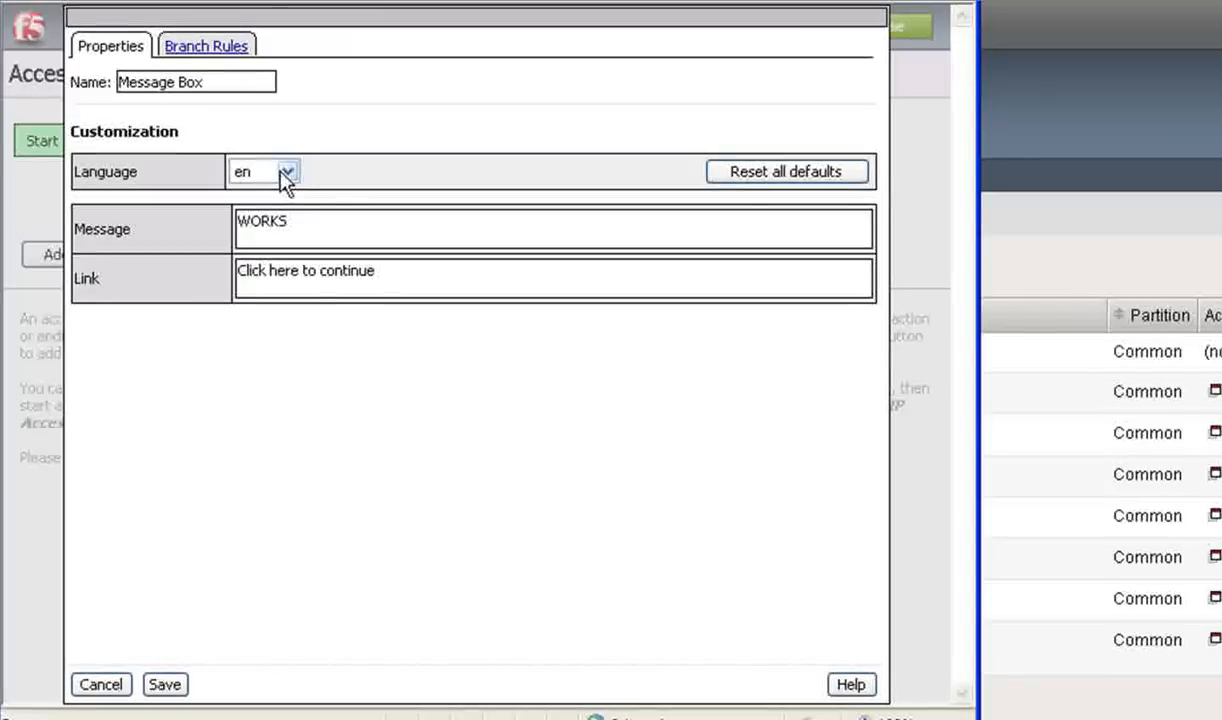
click(292, 172)
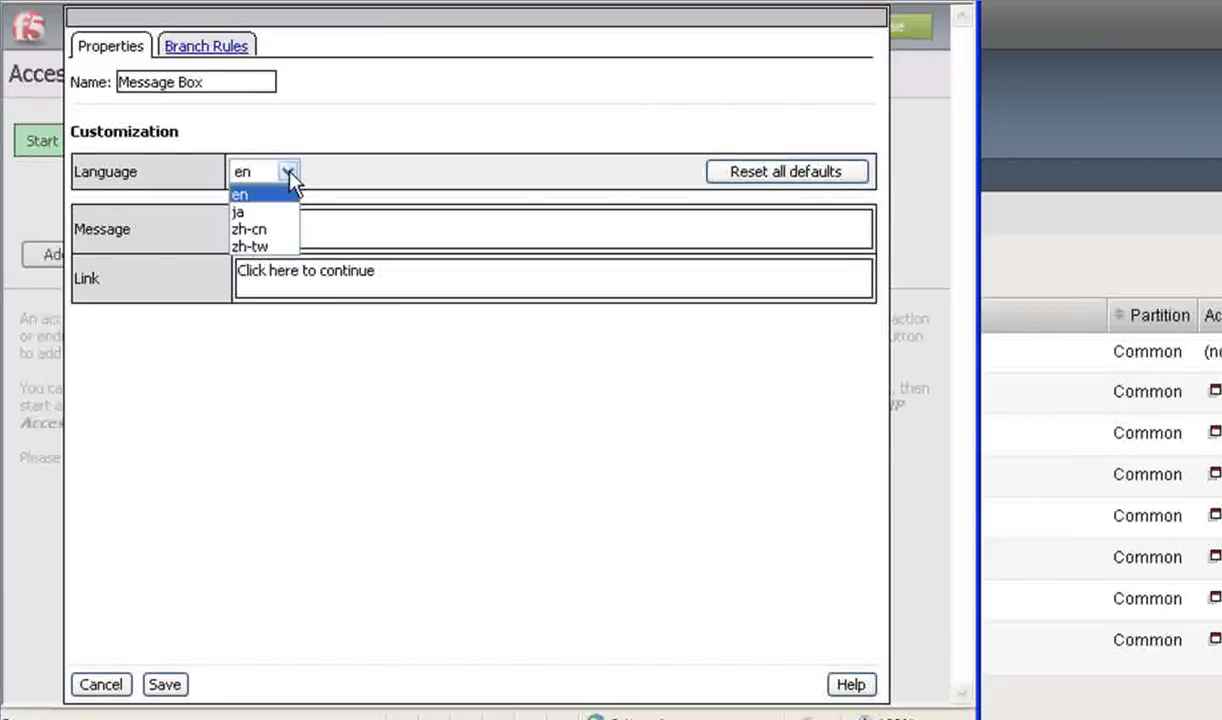
mouse_move(304, 170)
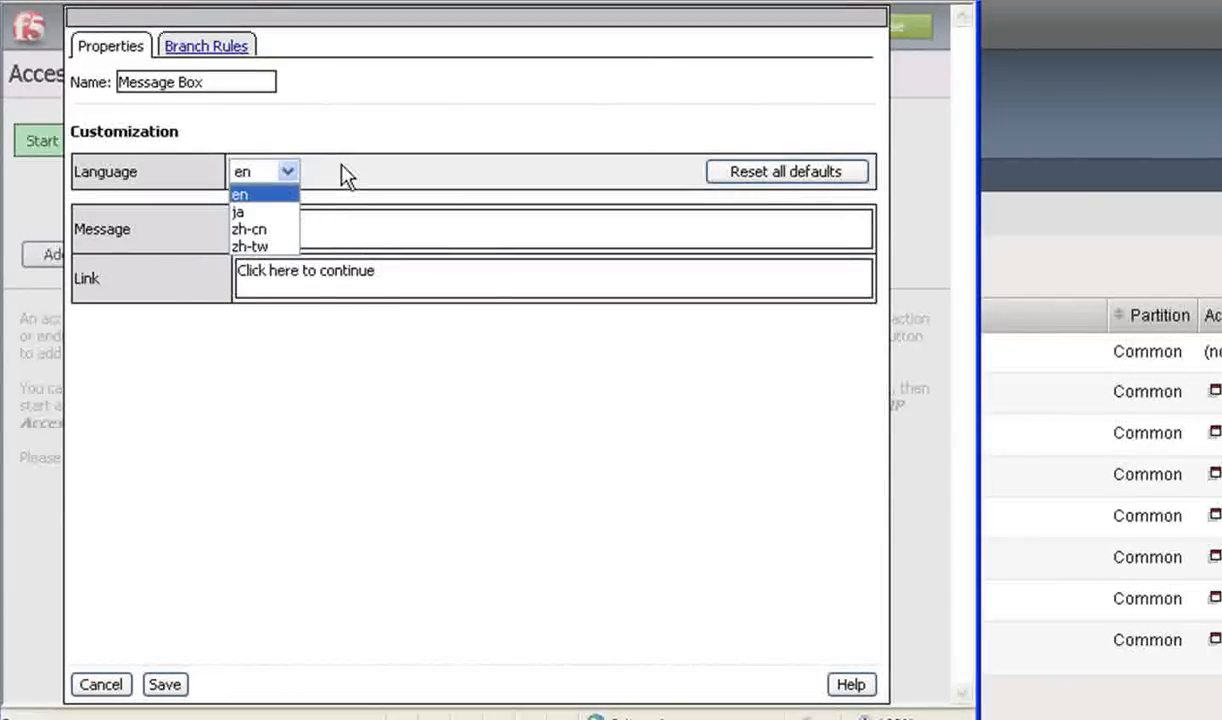
click(100, 684)
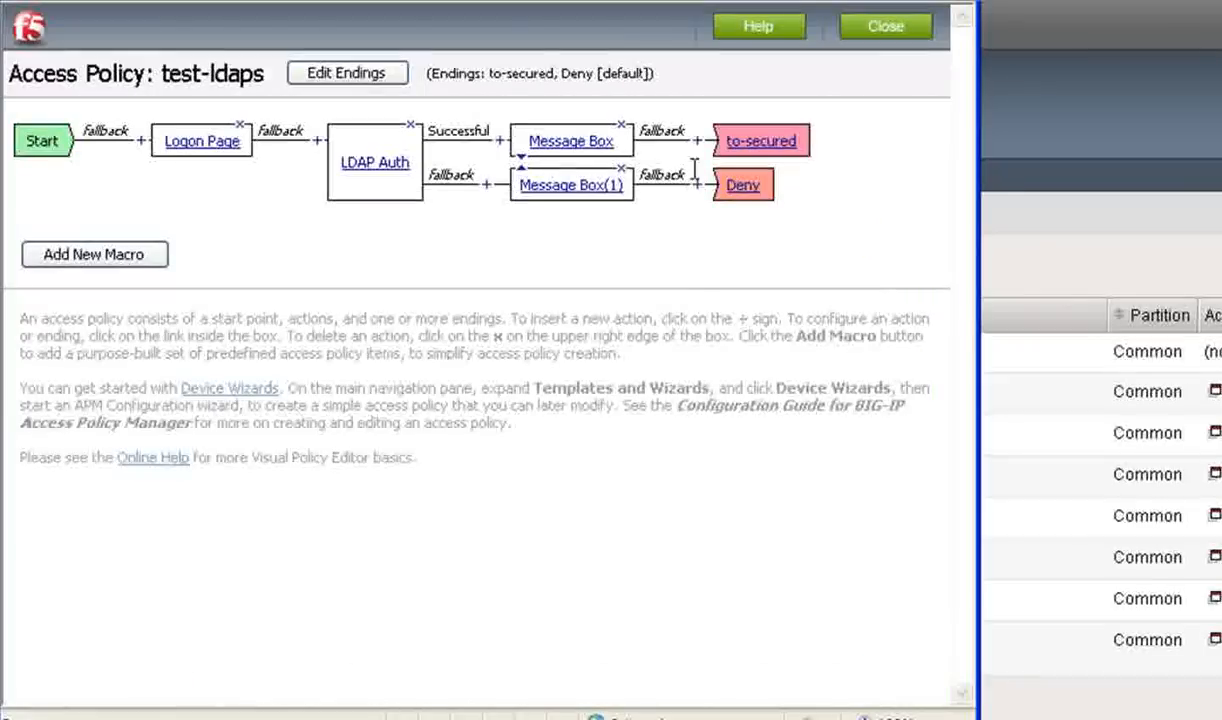
Close the Visual Policy Editor window and confirm the browser prompt.
click(884, 26)
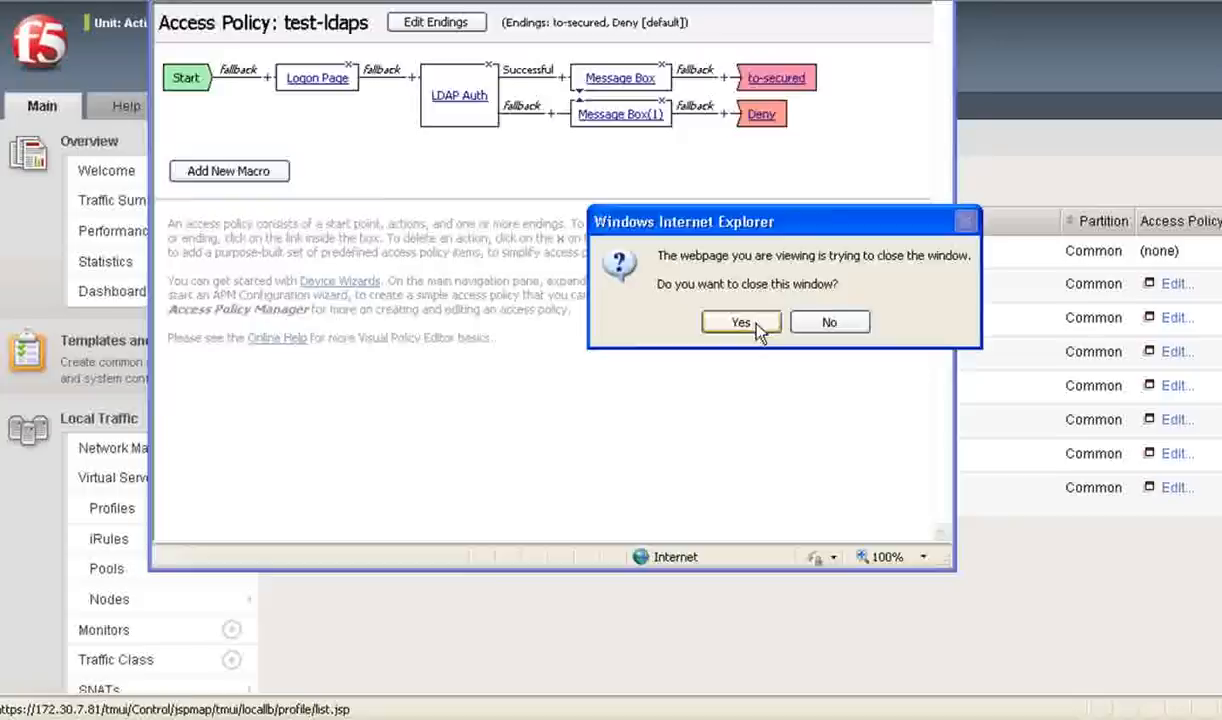
click(740, 322)
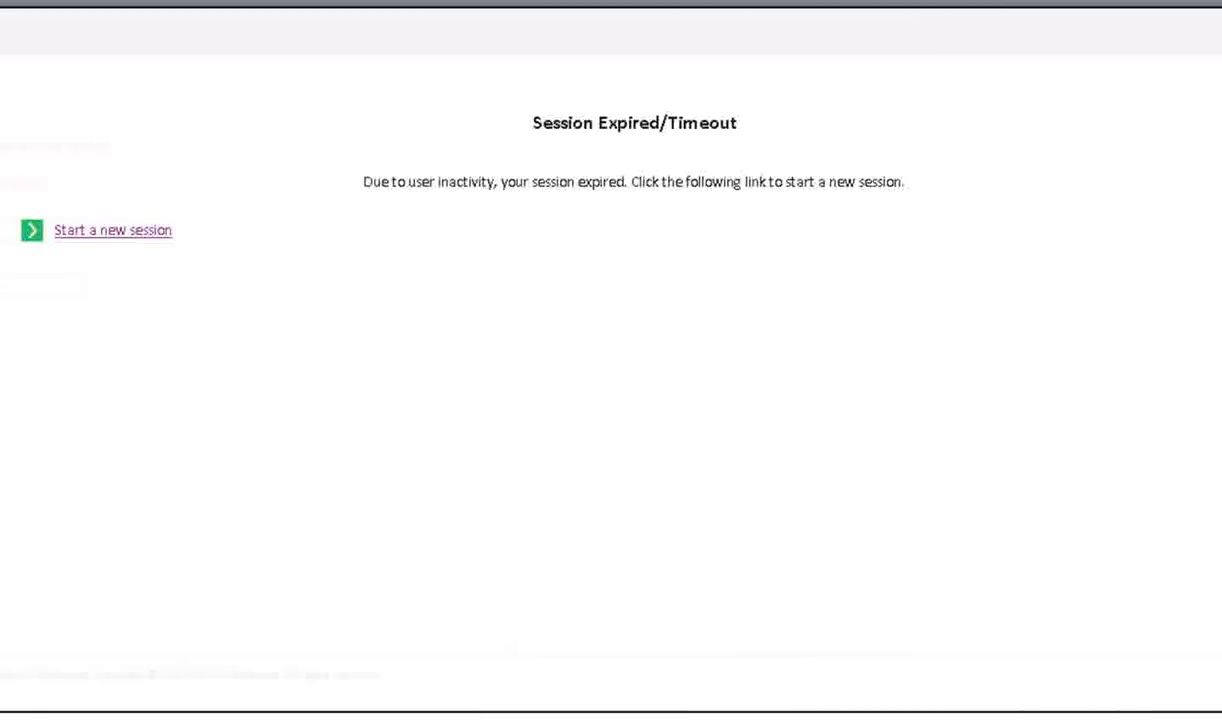
Start a new session, log on with the LDAPS credentials, retry after the rejection and reach WORKS.
click(112, 228)
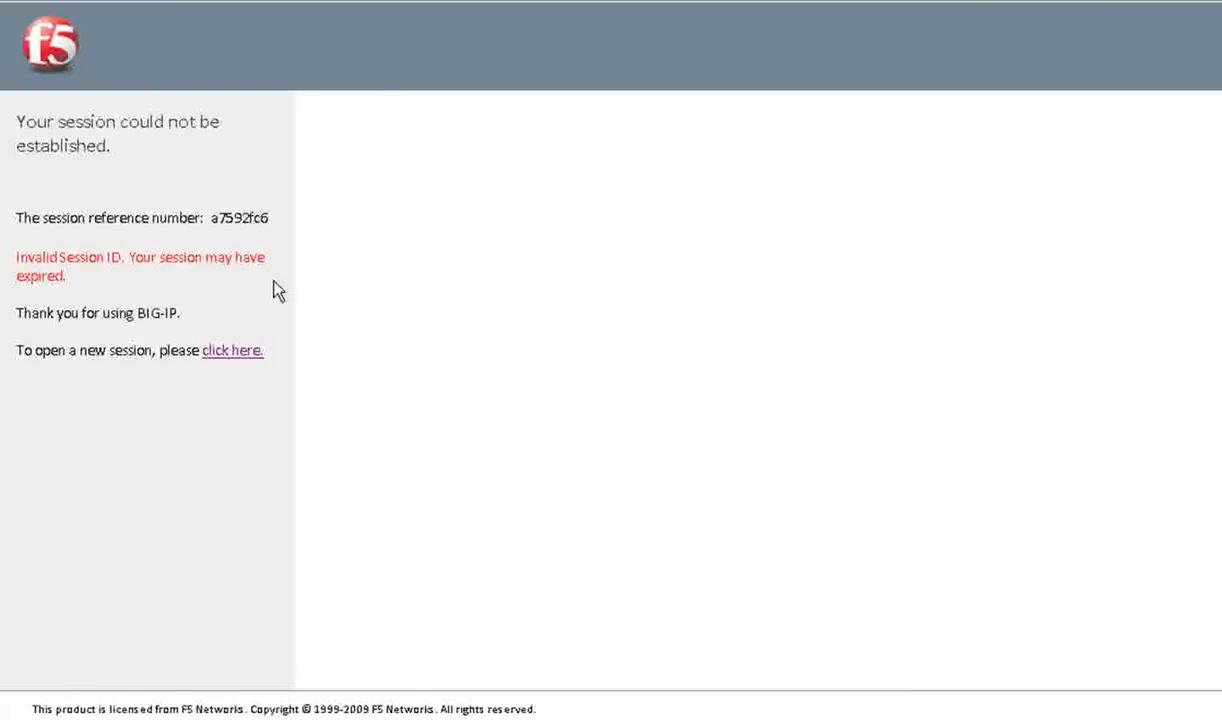
click(232, 350)
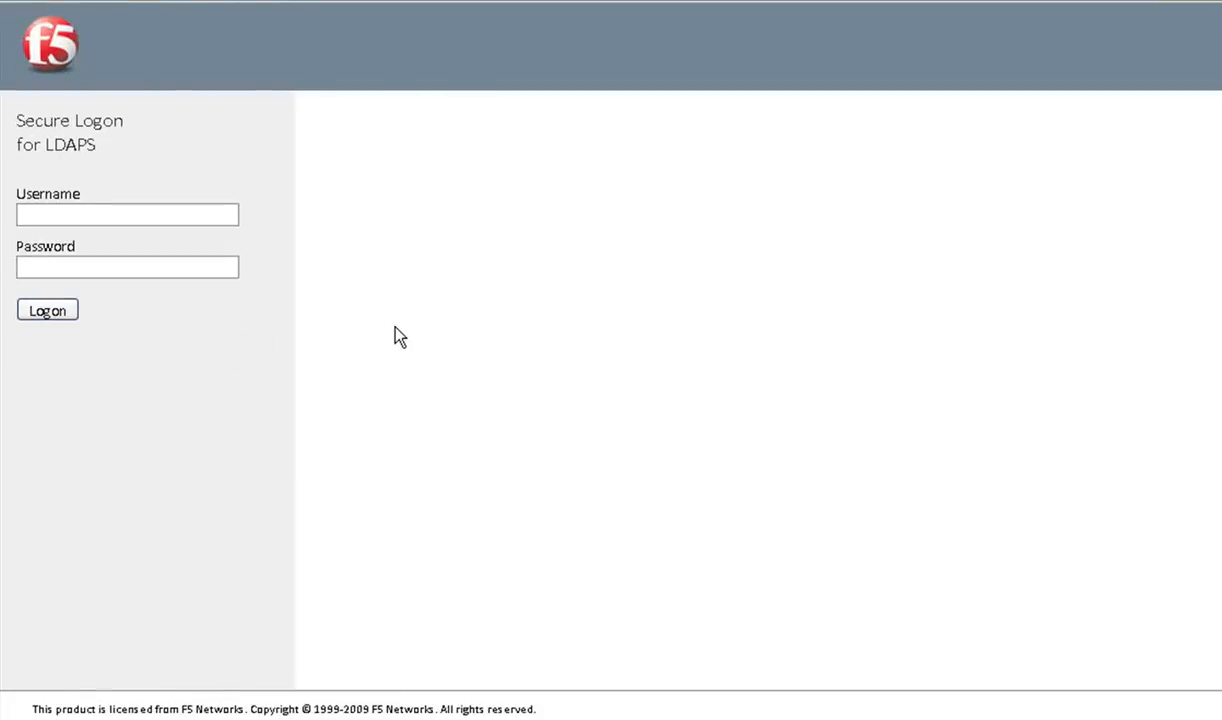
click(126, 214)
text(joel)
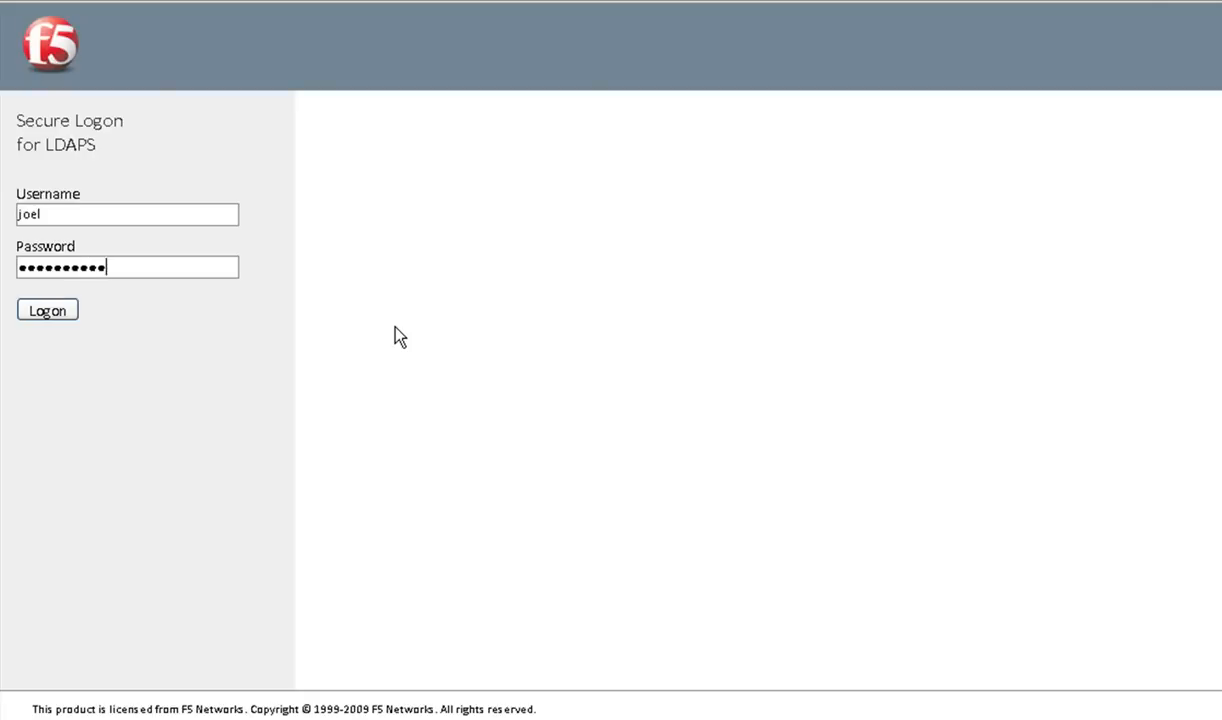
click(48, 308)
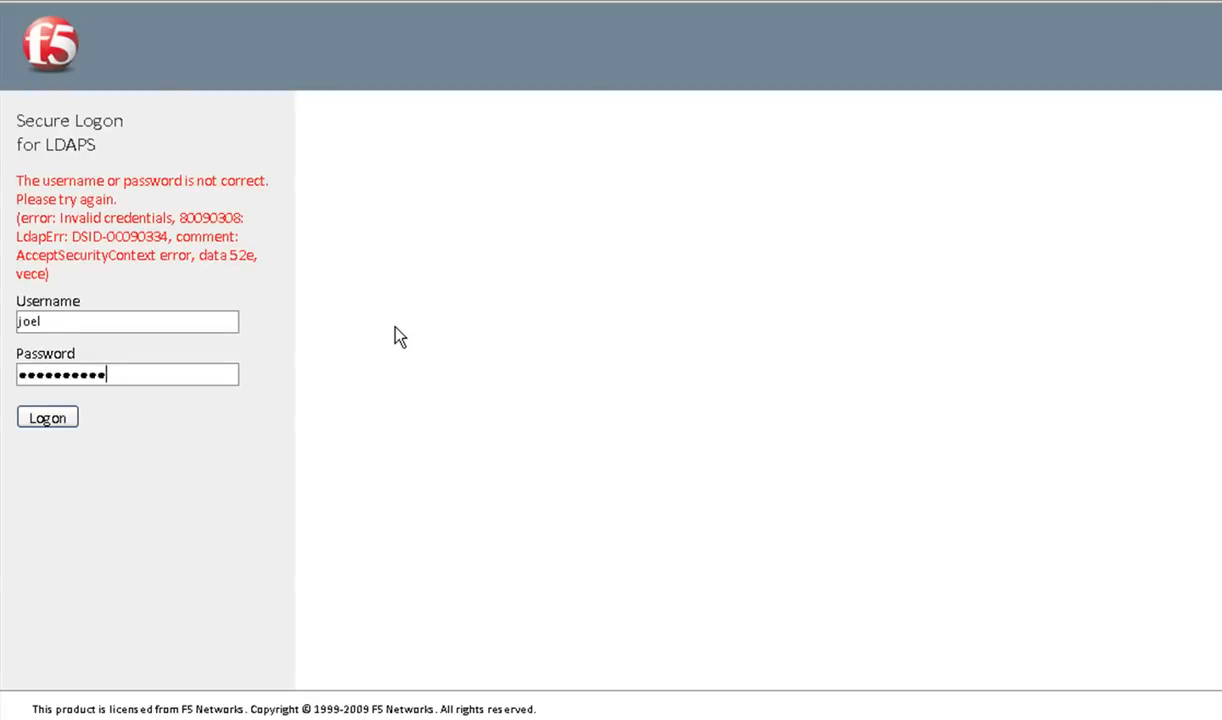
click(46, 418)
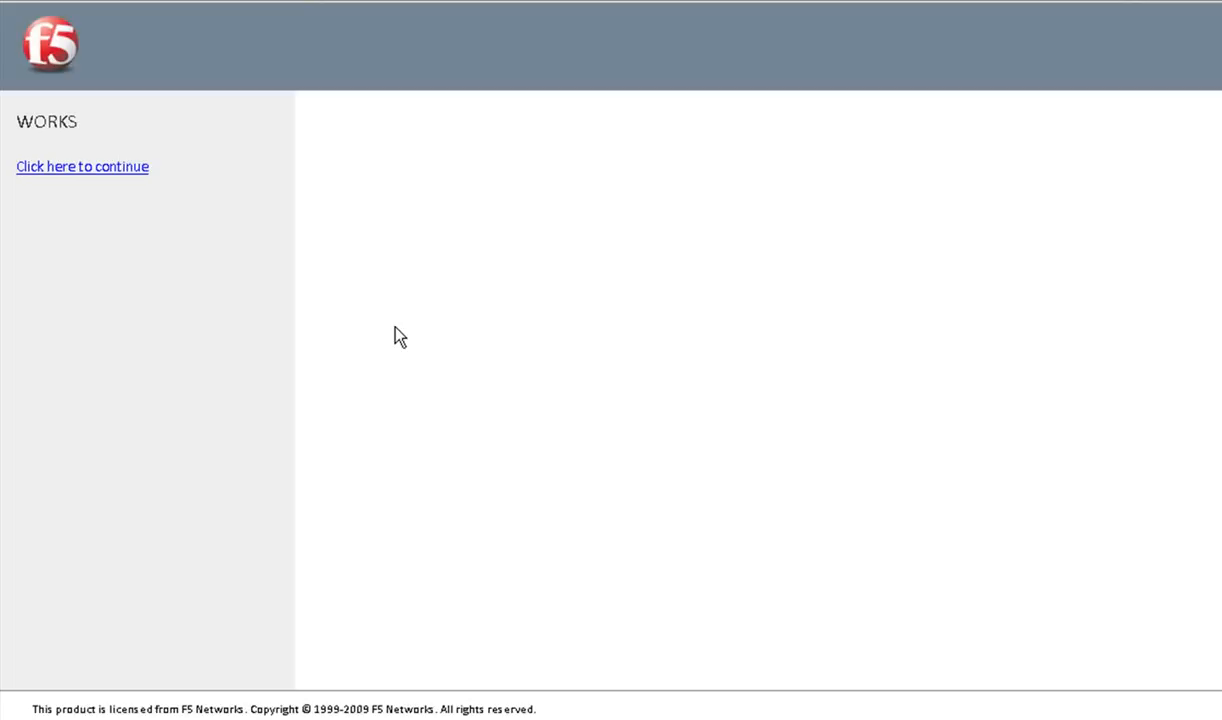